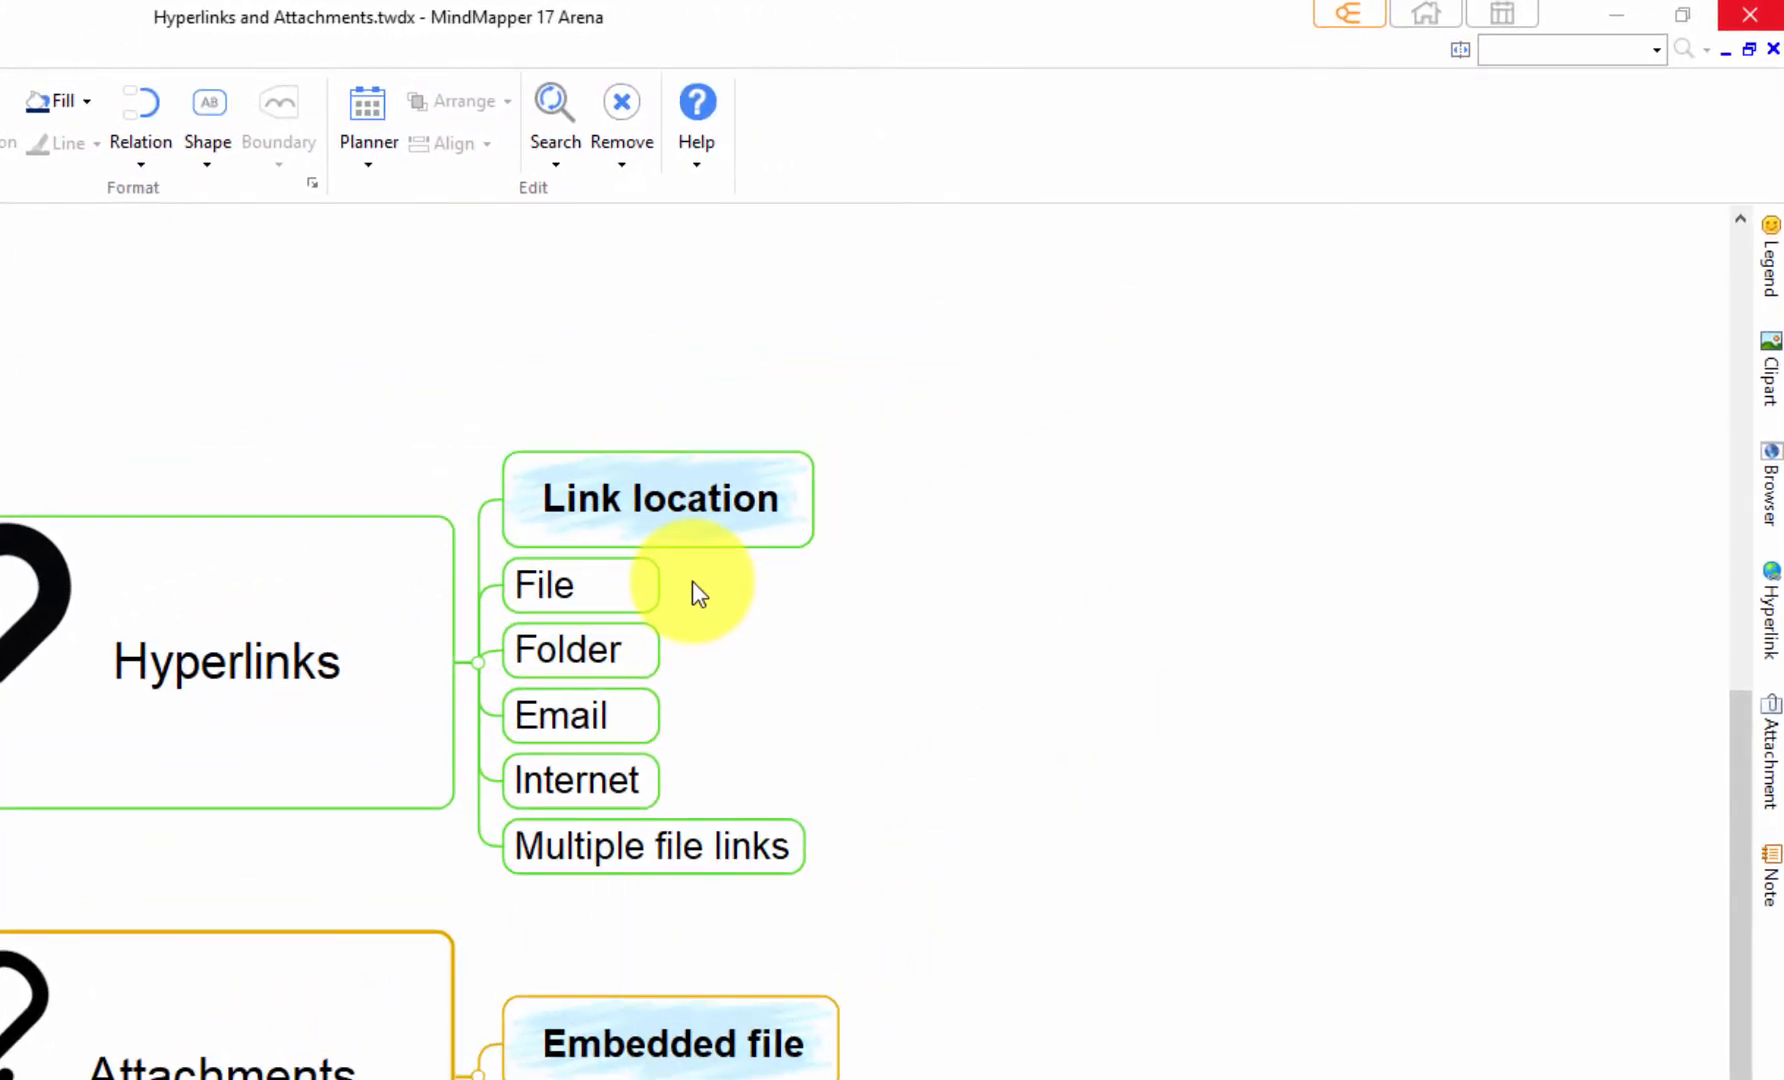
Step: Hyperlink the File topic to the Drinking for Energy.twdx file
{"action": "left_click", "coordinate": [544, 585]}
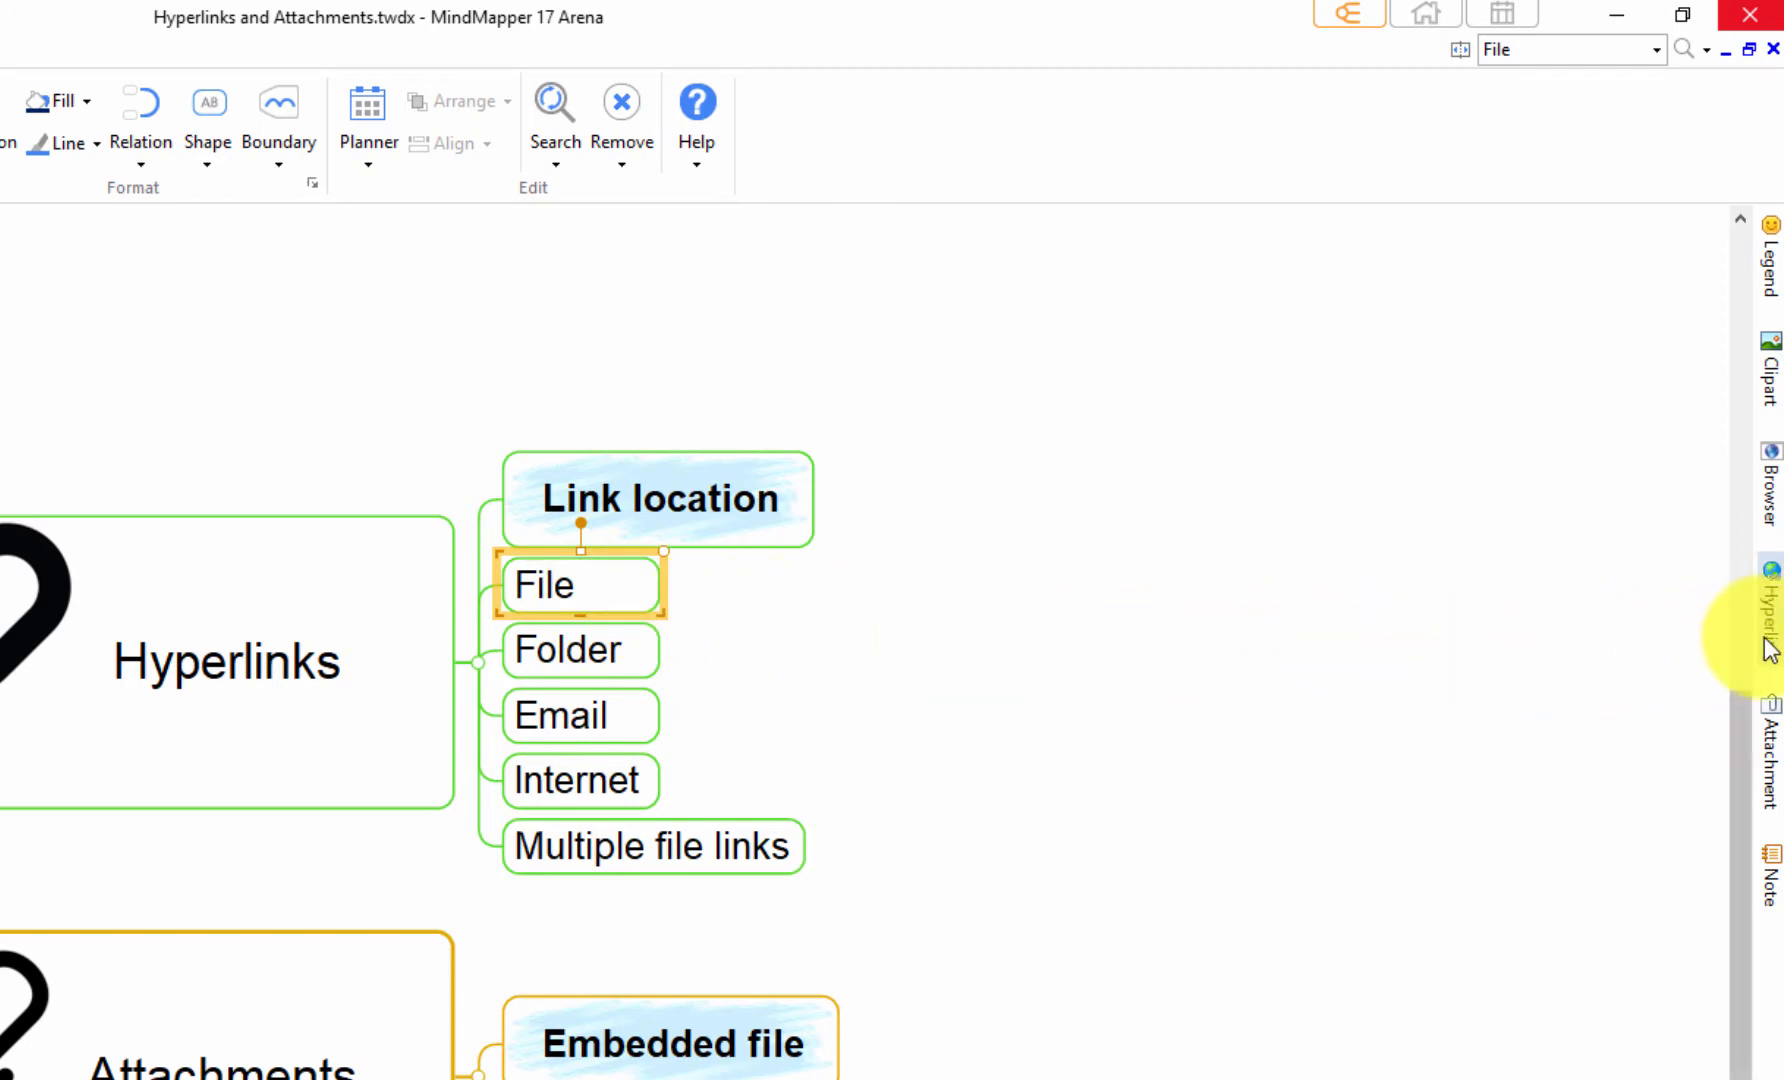
{"action": "left_click", "coordinate": [1767, 615]}
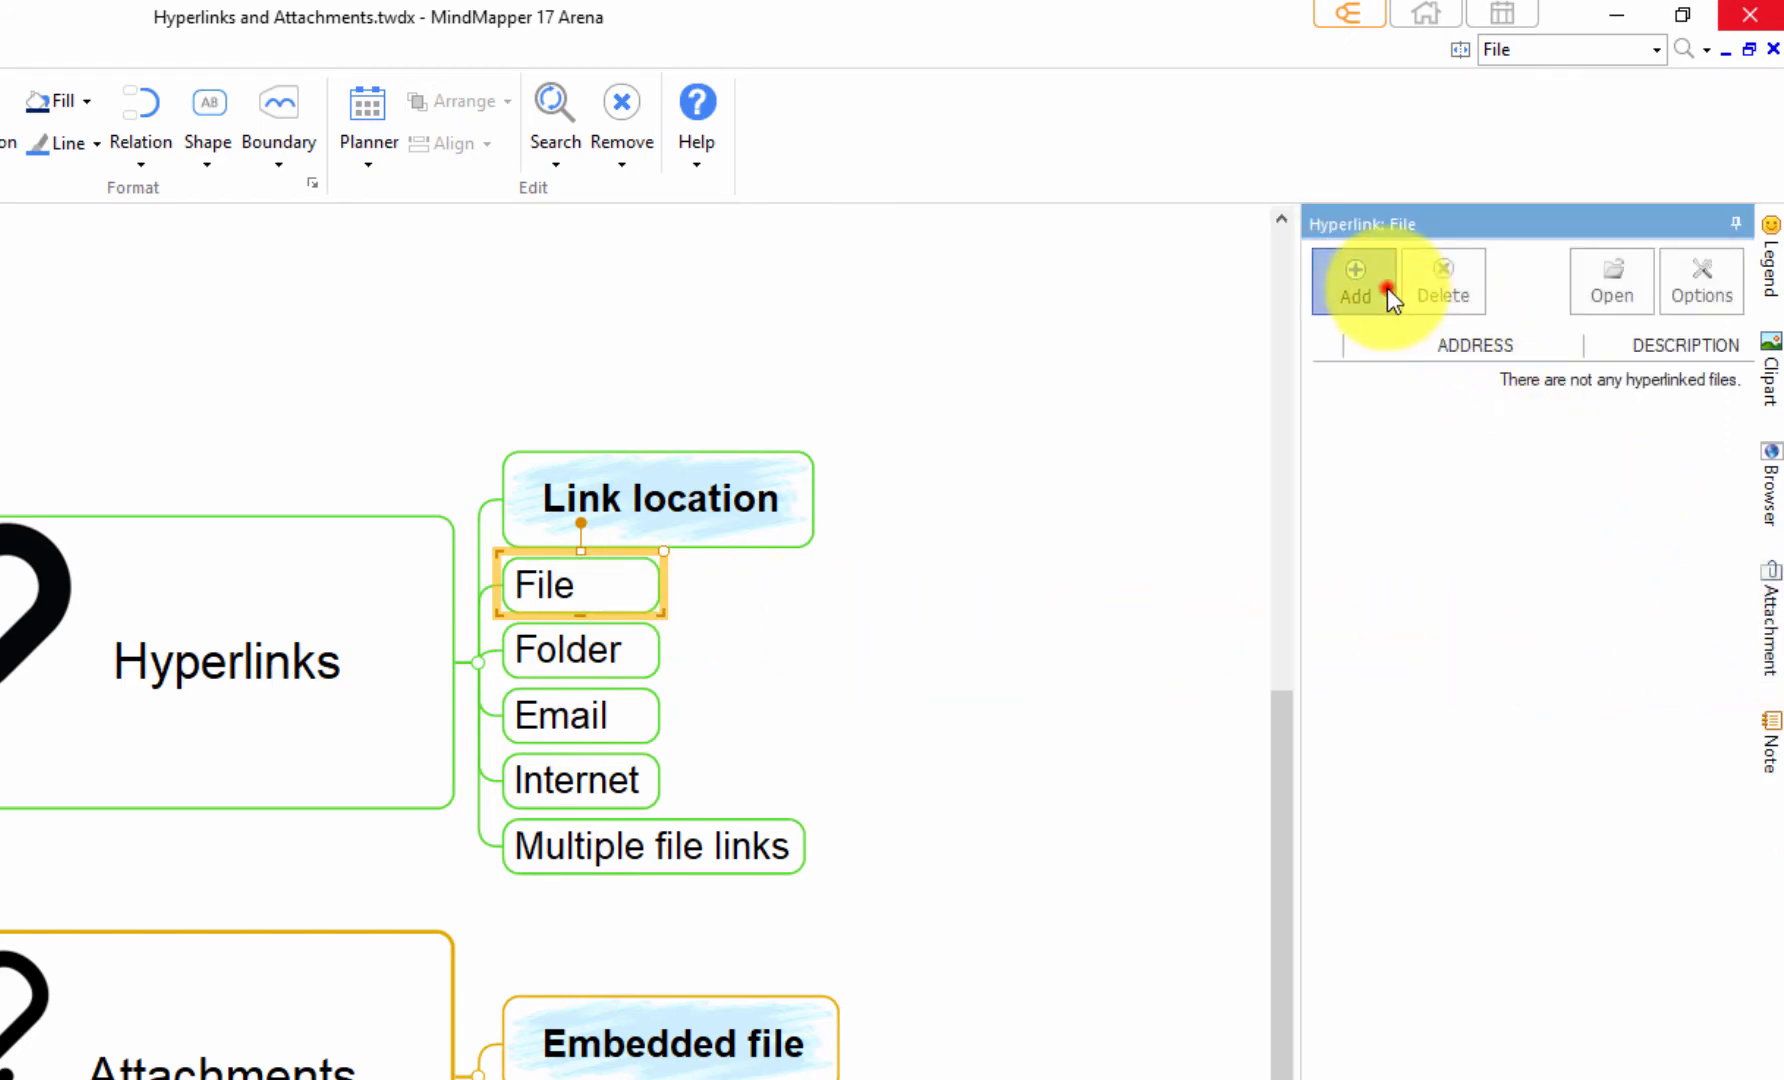
{"action": "left_click", "coordinate": [1353, 282]}
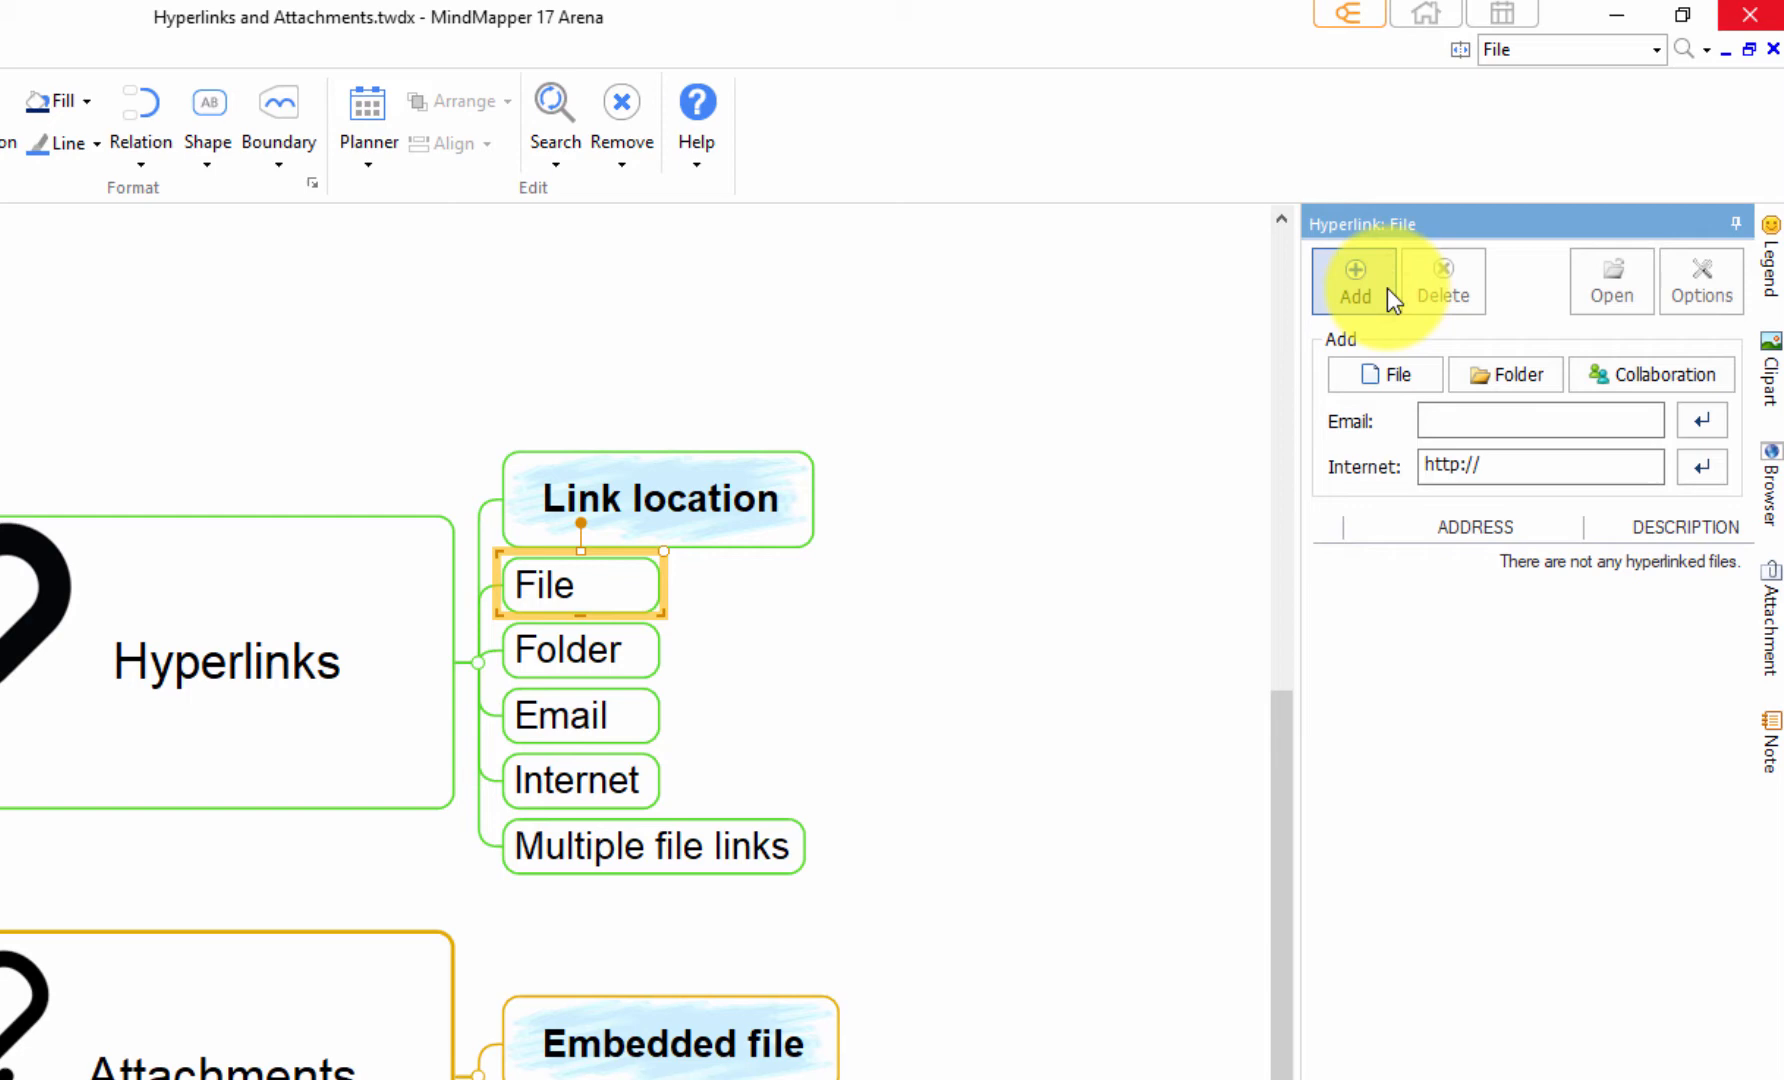
{"action": "left_click", "coordinate": [1385, 374]}
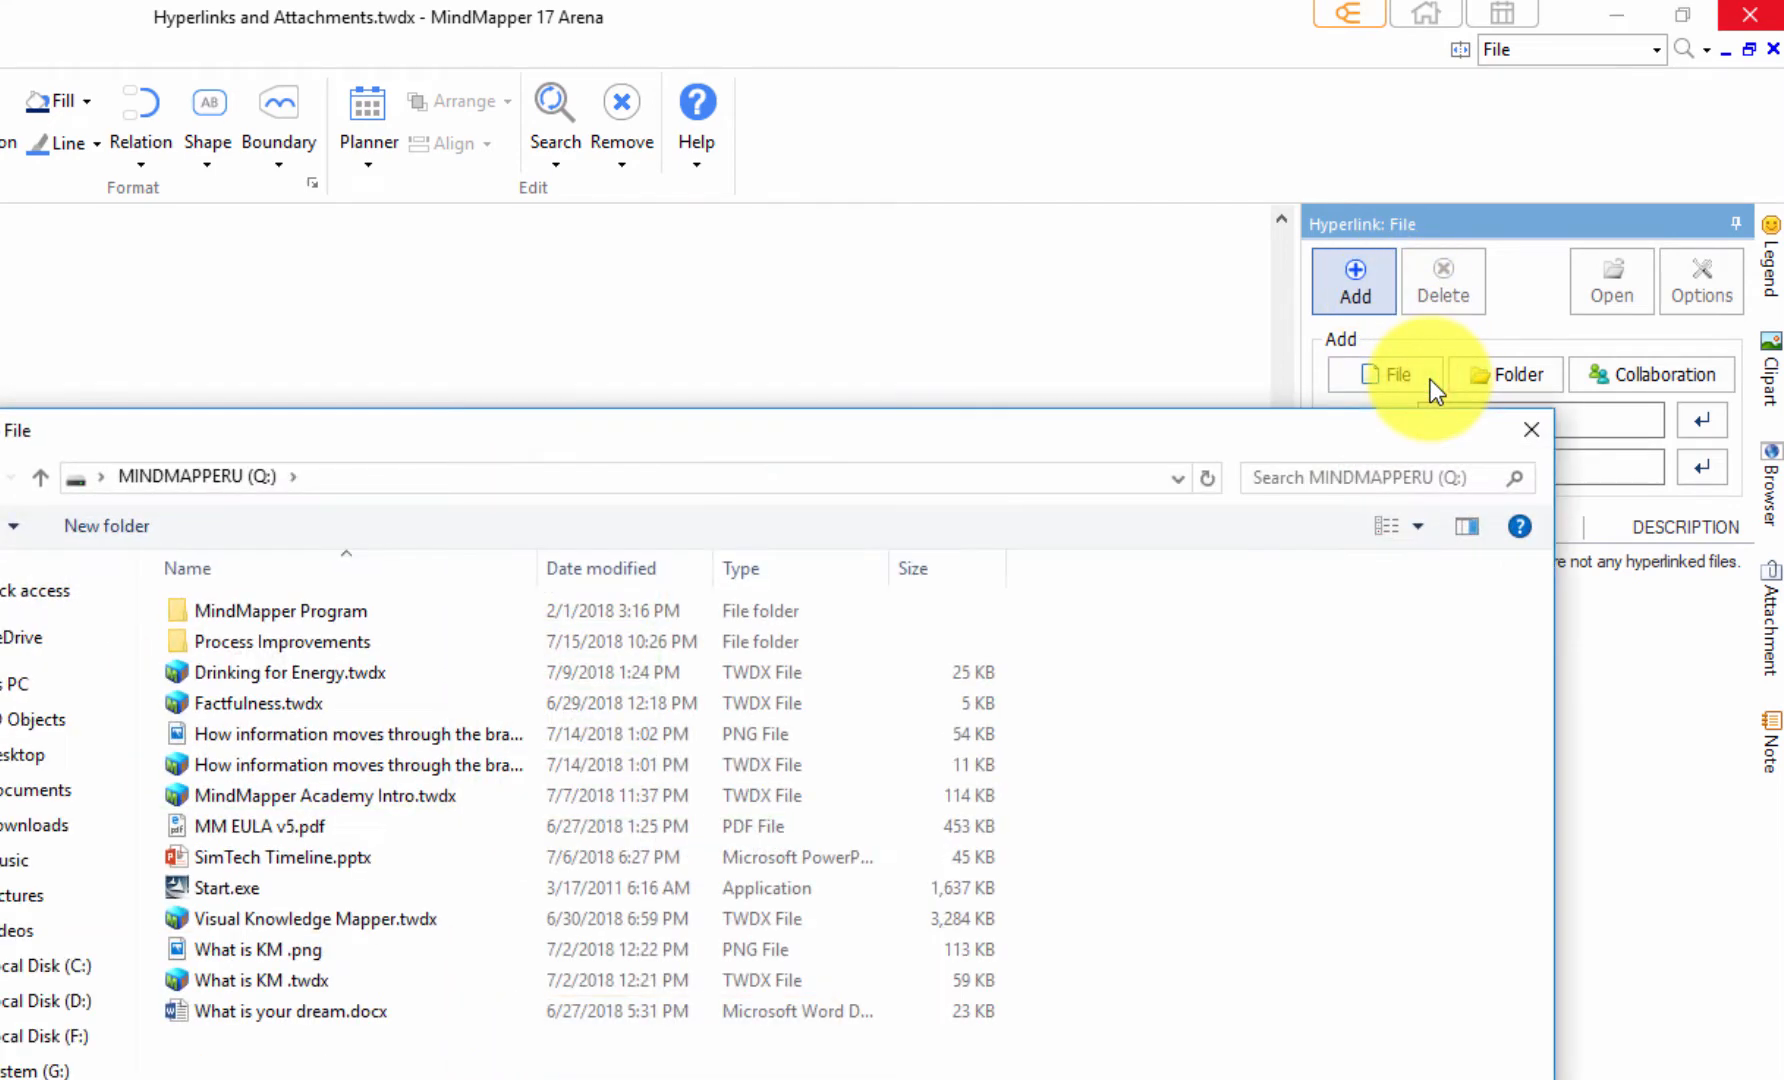
{"action": "mouse_move", "coordinate": [464, 671]}
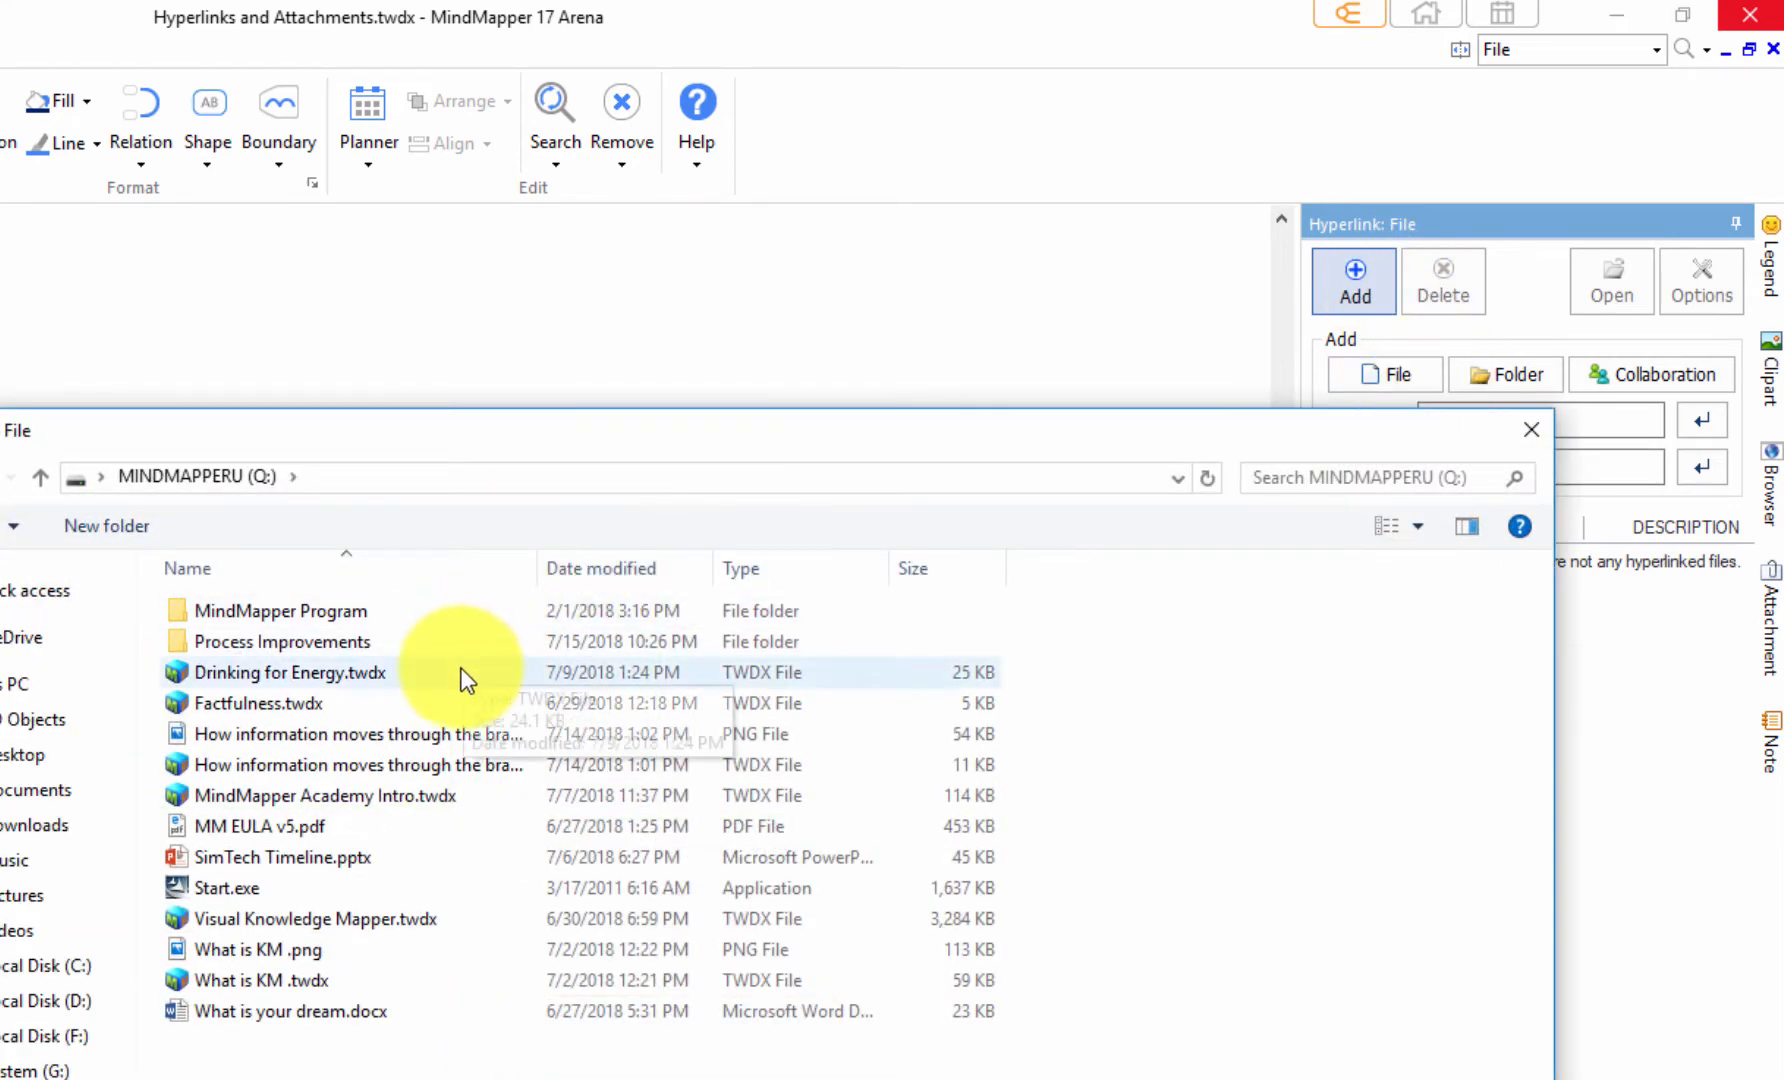
{"action": "left_click", "coordinate": [288, 671]}
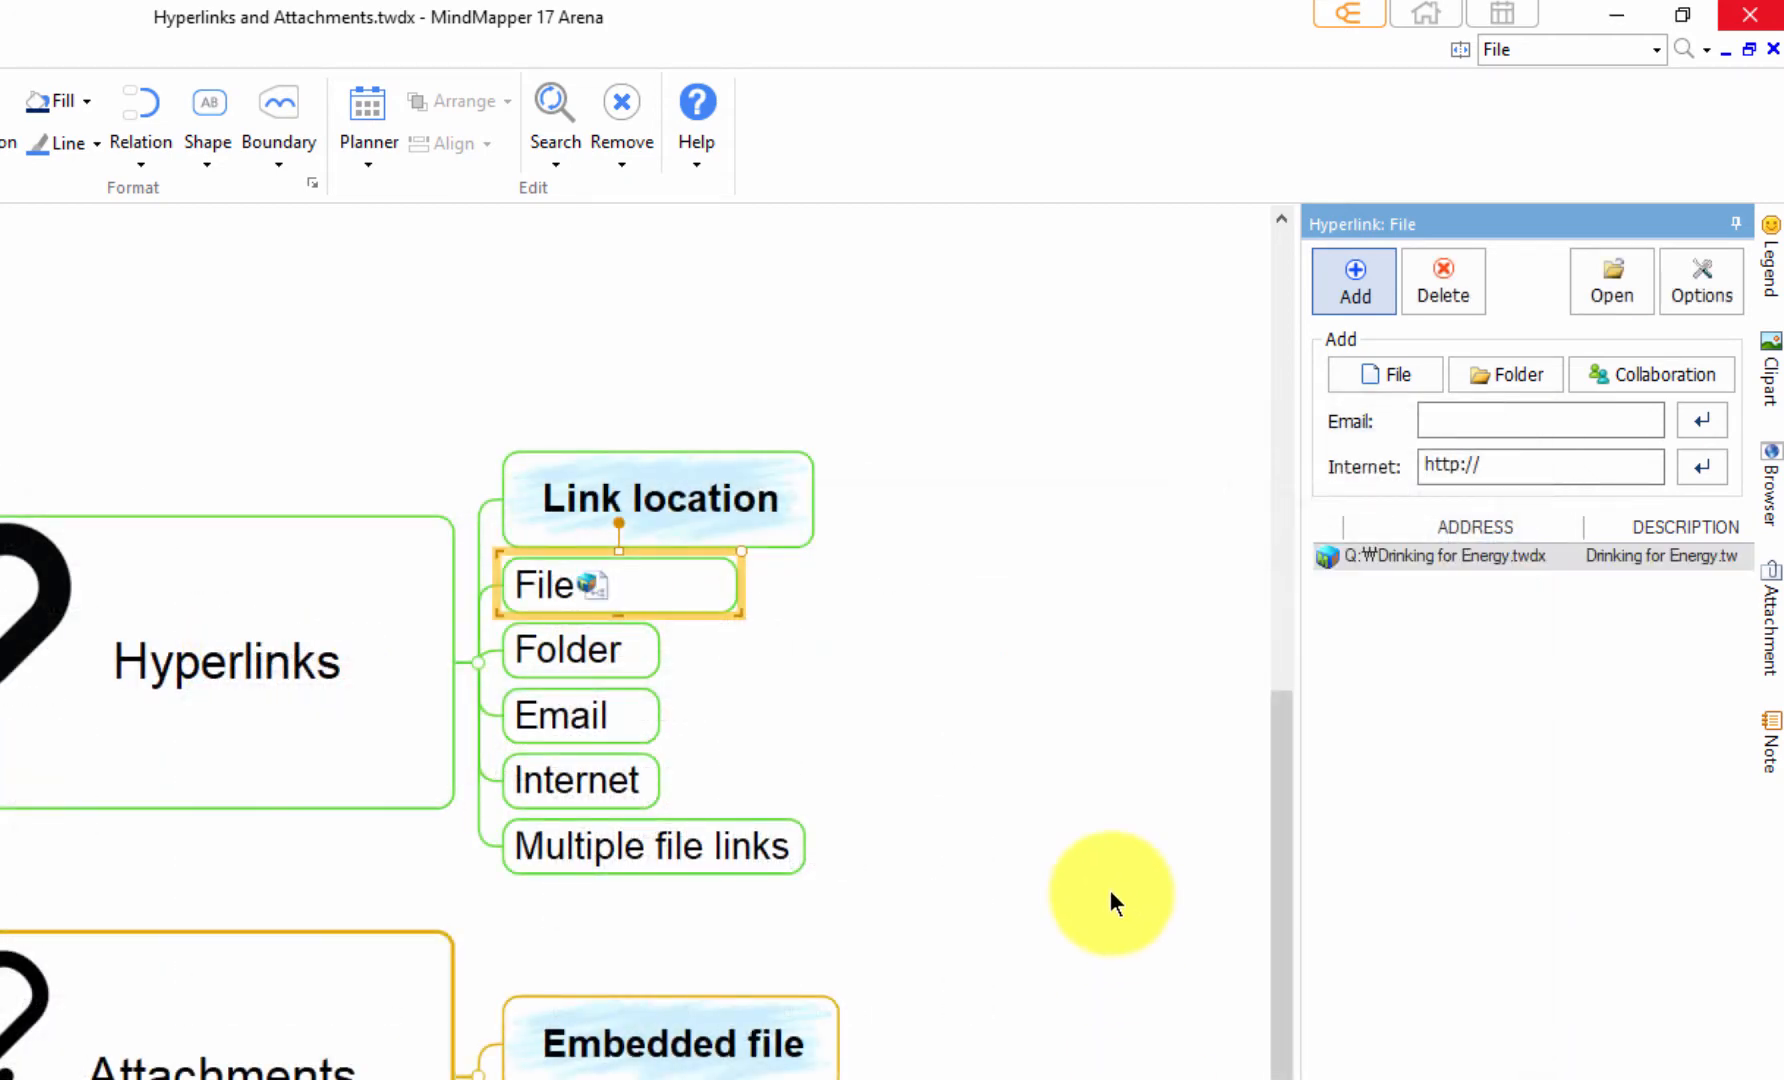
{"action": "mouse_move", "coordinate": [864, 663]}
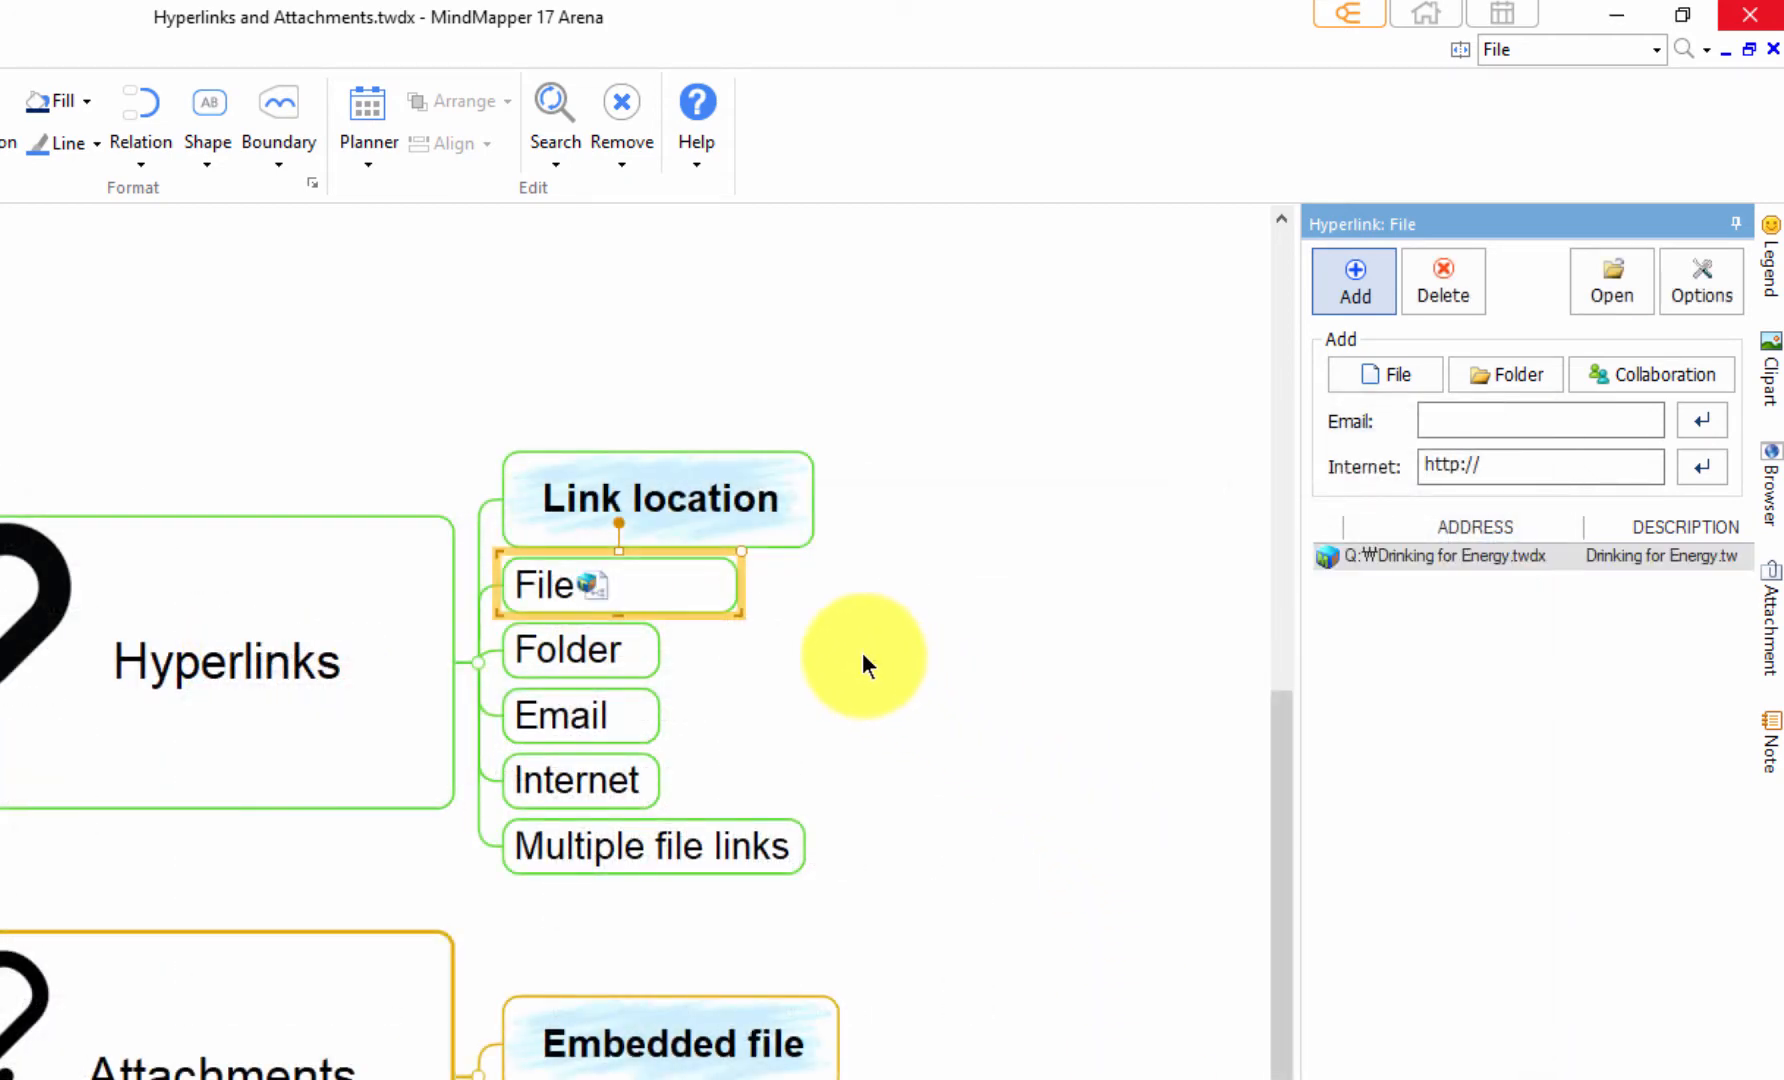
{"action": "mouse_move", "coordinate": [1093, 553]}
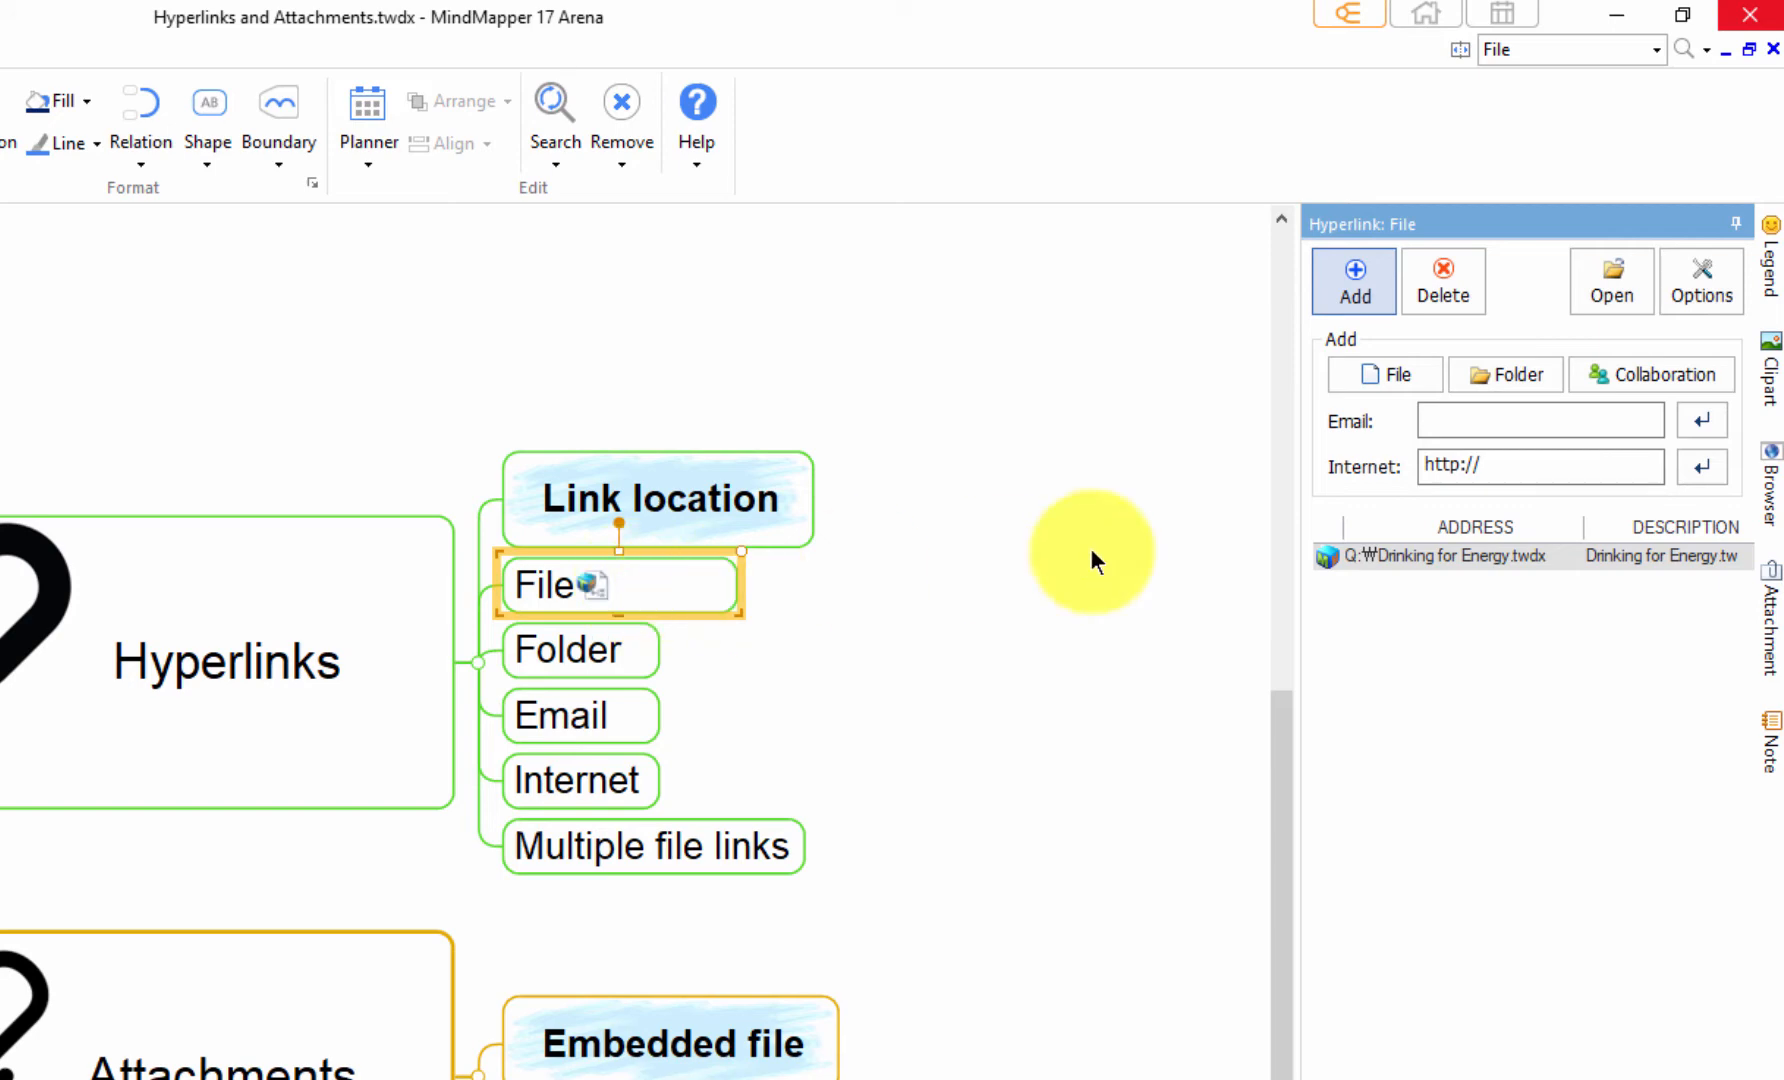
{"action": "mouse_move", "coordinate": [1409, 759]}
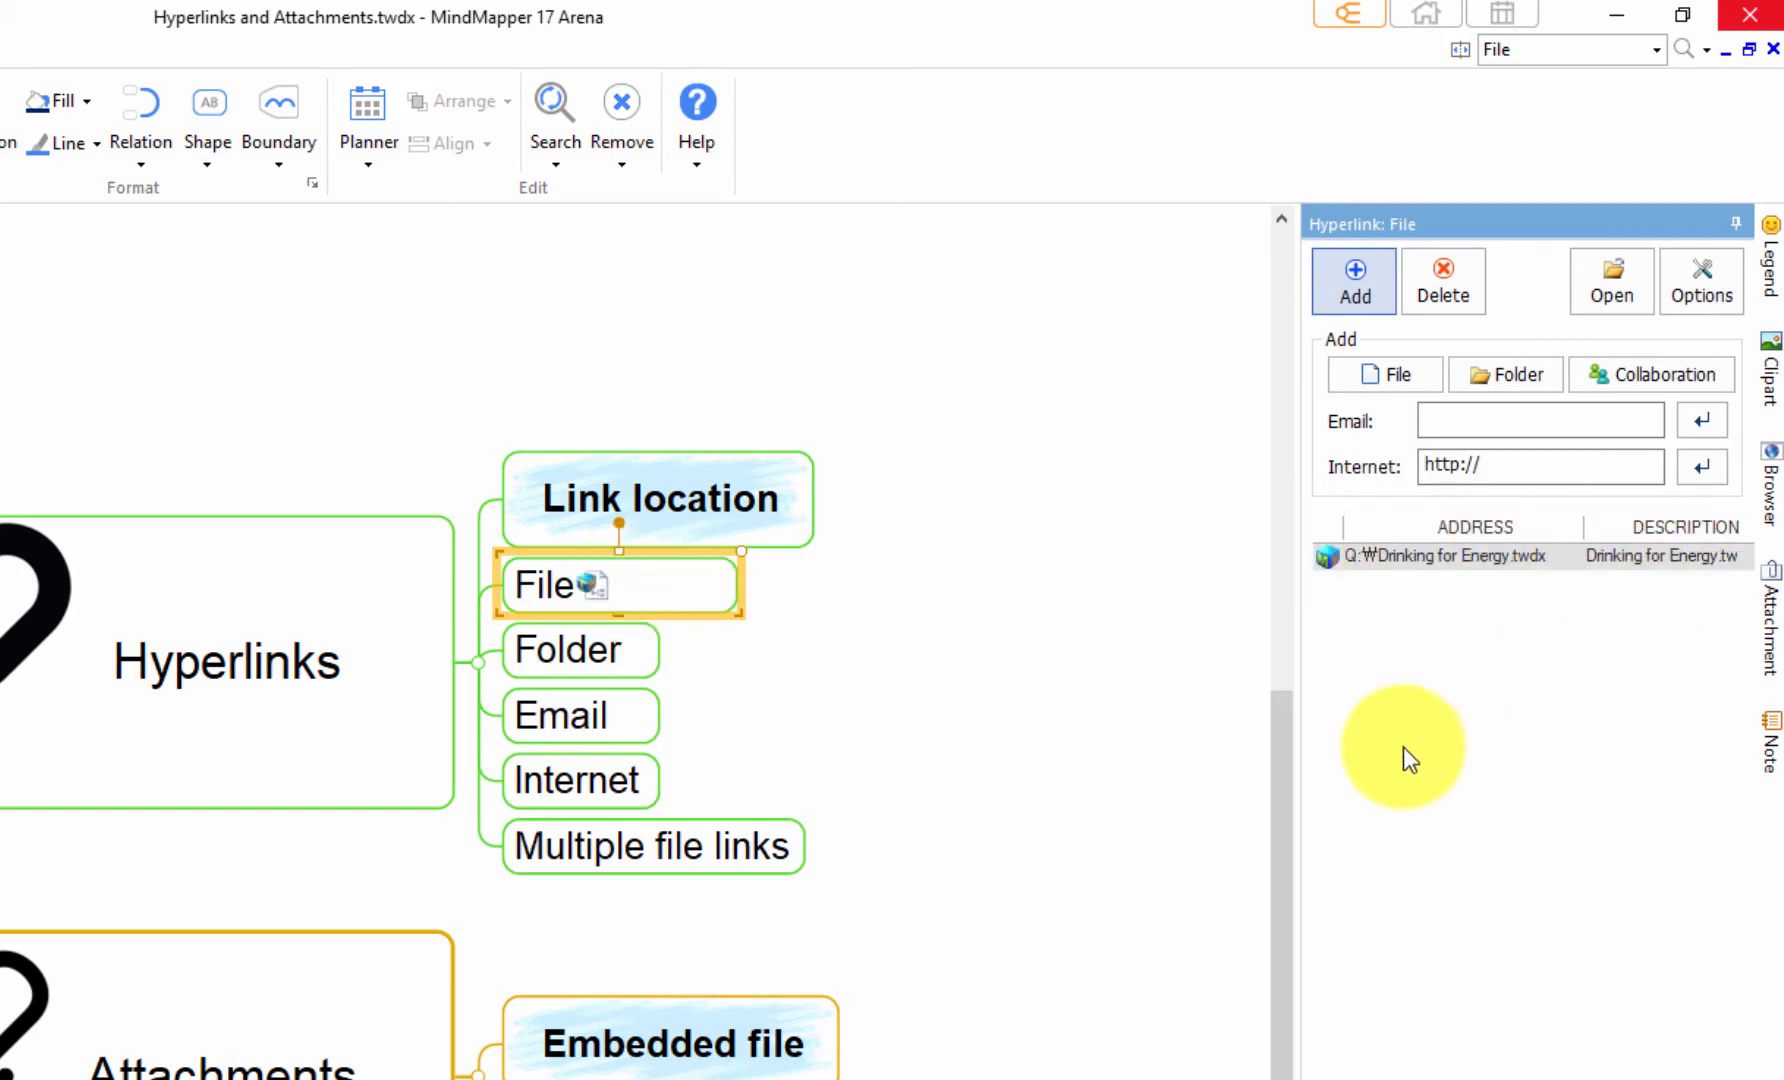
Step: Link Multiple file links to What is KM .png, What is KM .twdx and What is your dream.docx
{"action": "left_click", "coordinate": [653, 846]}
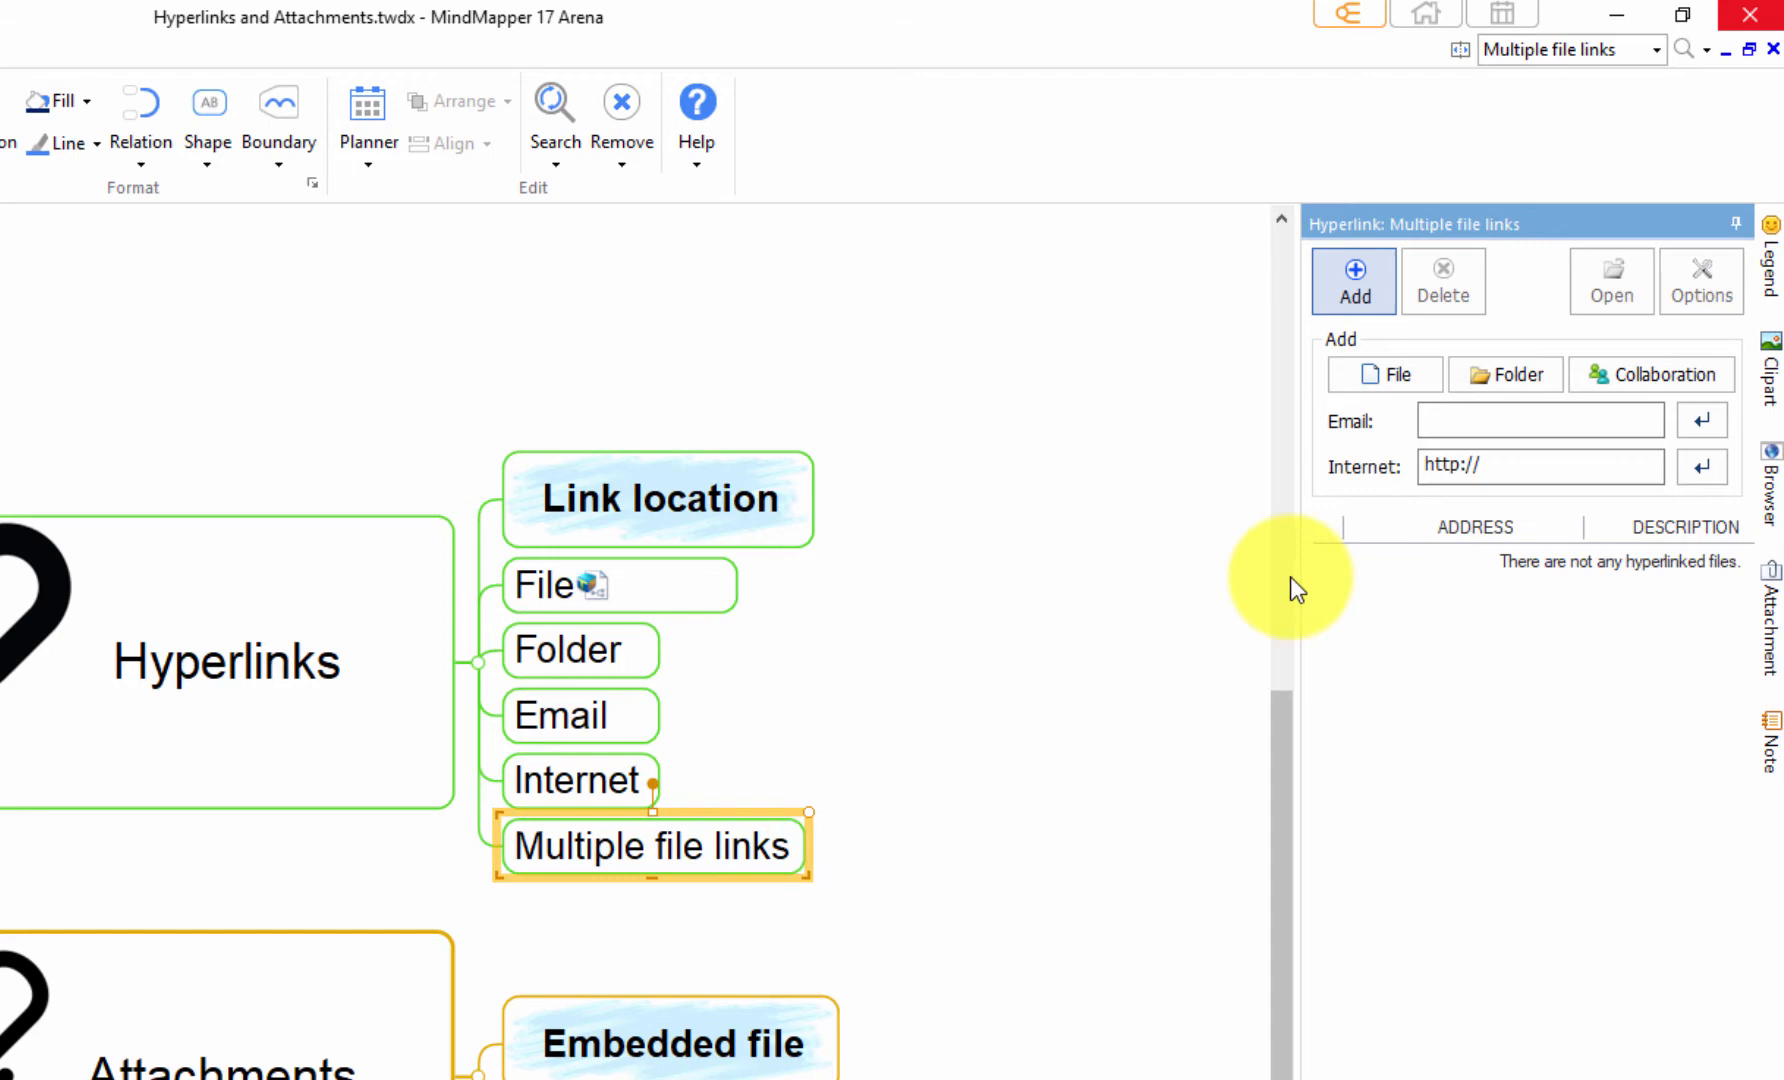
{"action": "left_click", "coordinate": [1384, 374]}
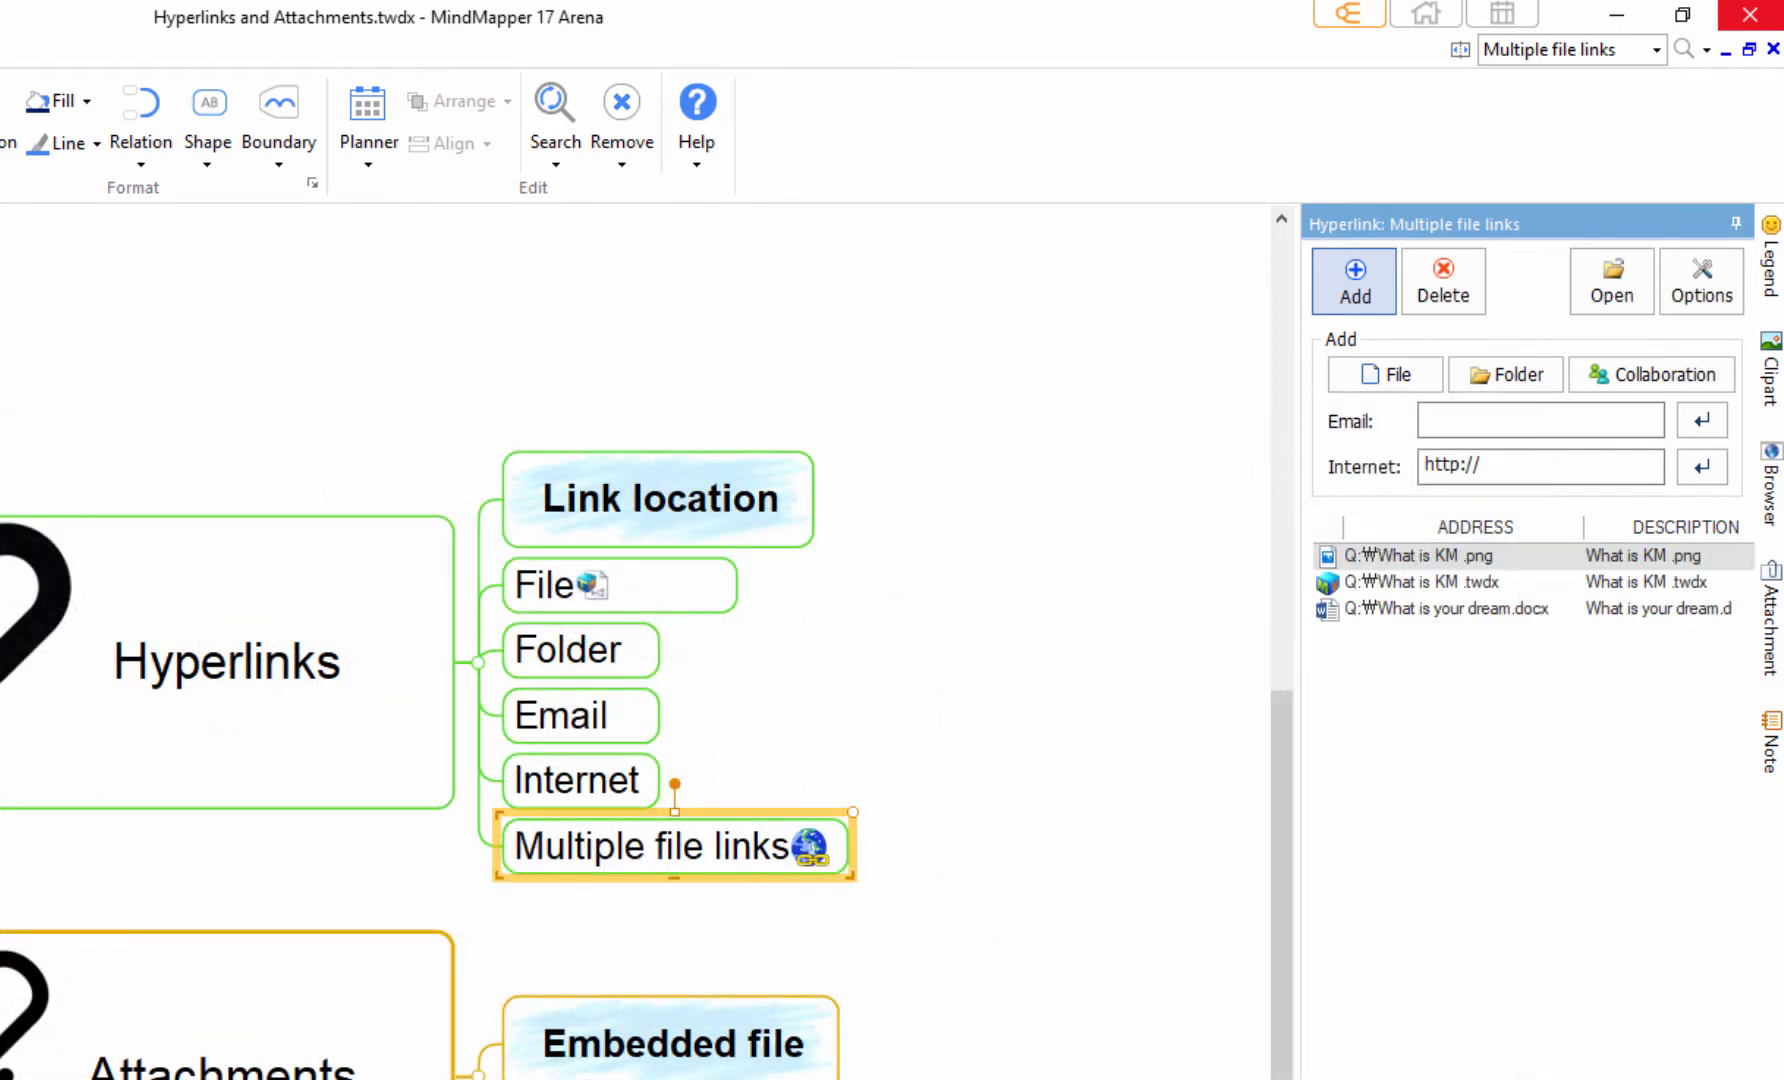
{"action": "mouse_move", "coordinate": [663, 684]}
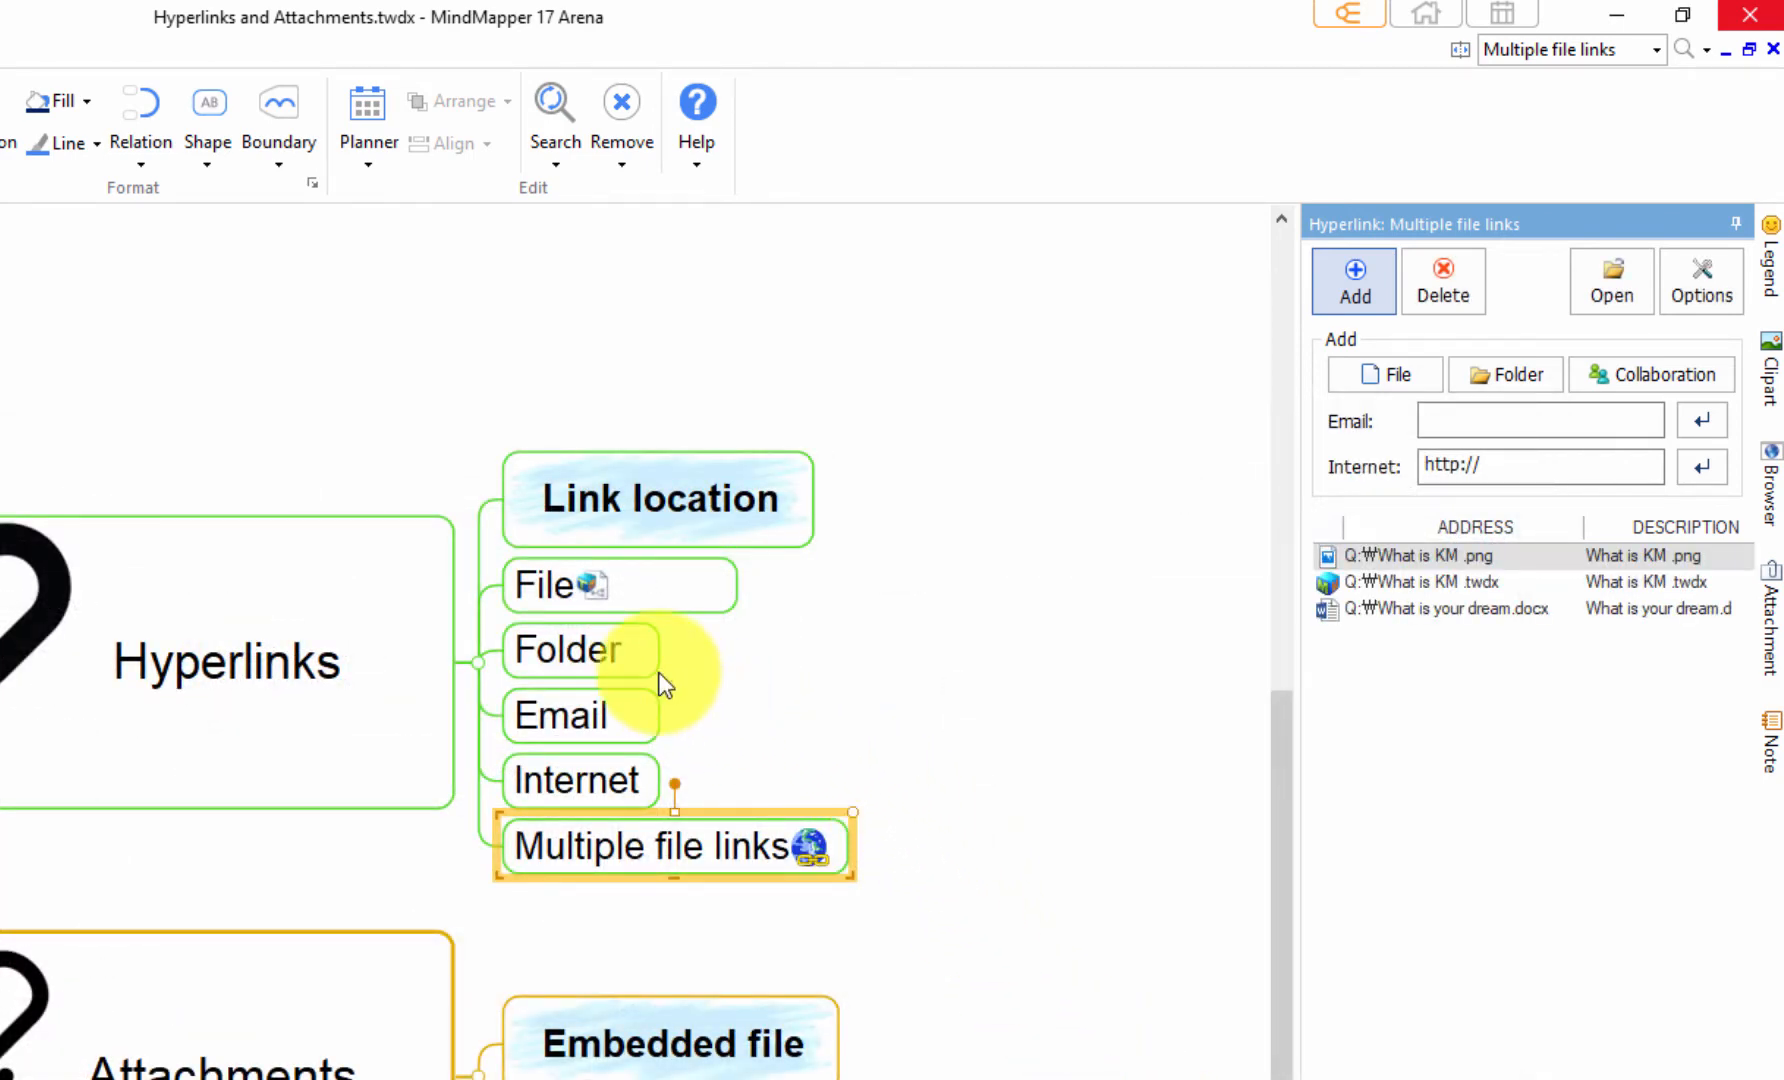
Step: Hyperlink the Folder topic to the desktop folder 'New folder'
{"action": "left_click", "coordinate": [568, 649]}
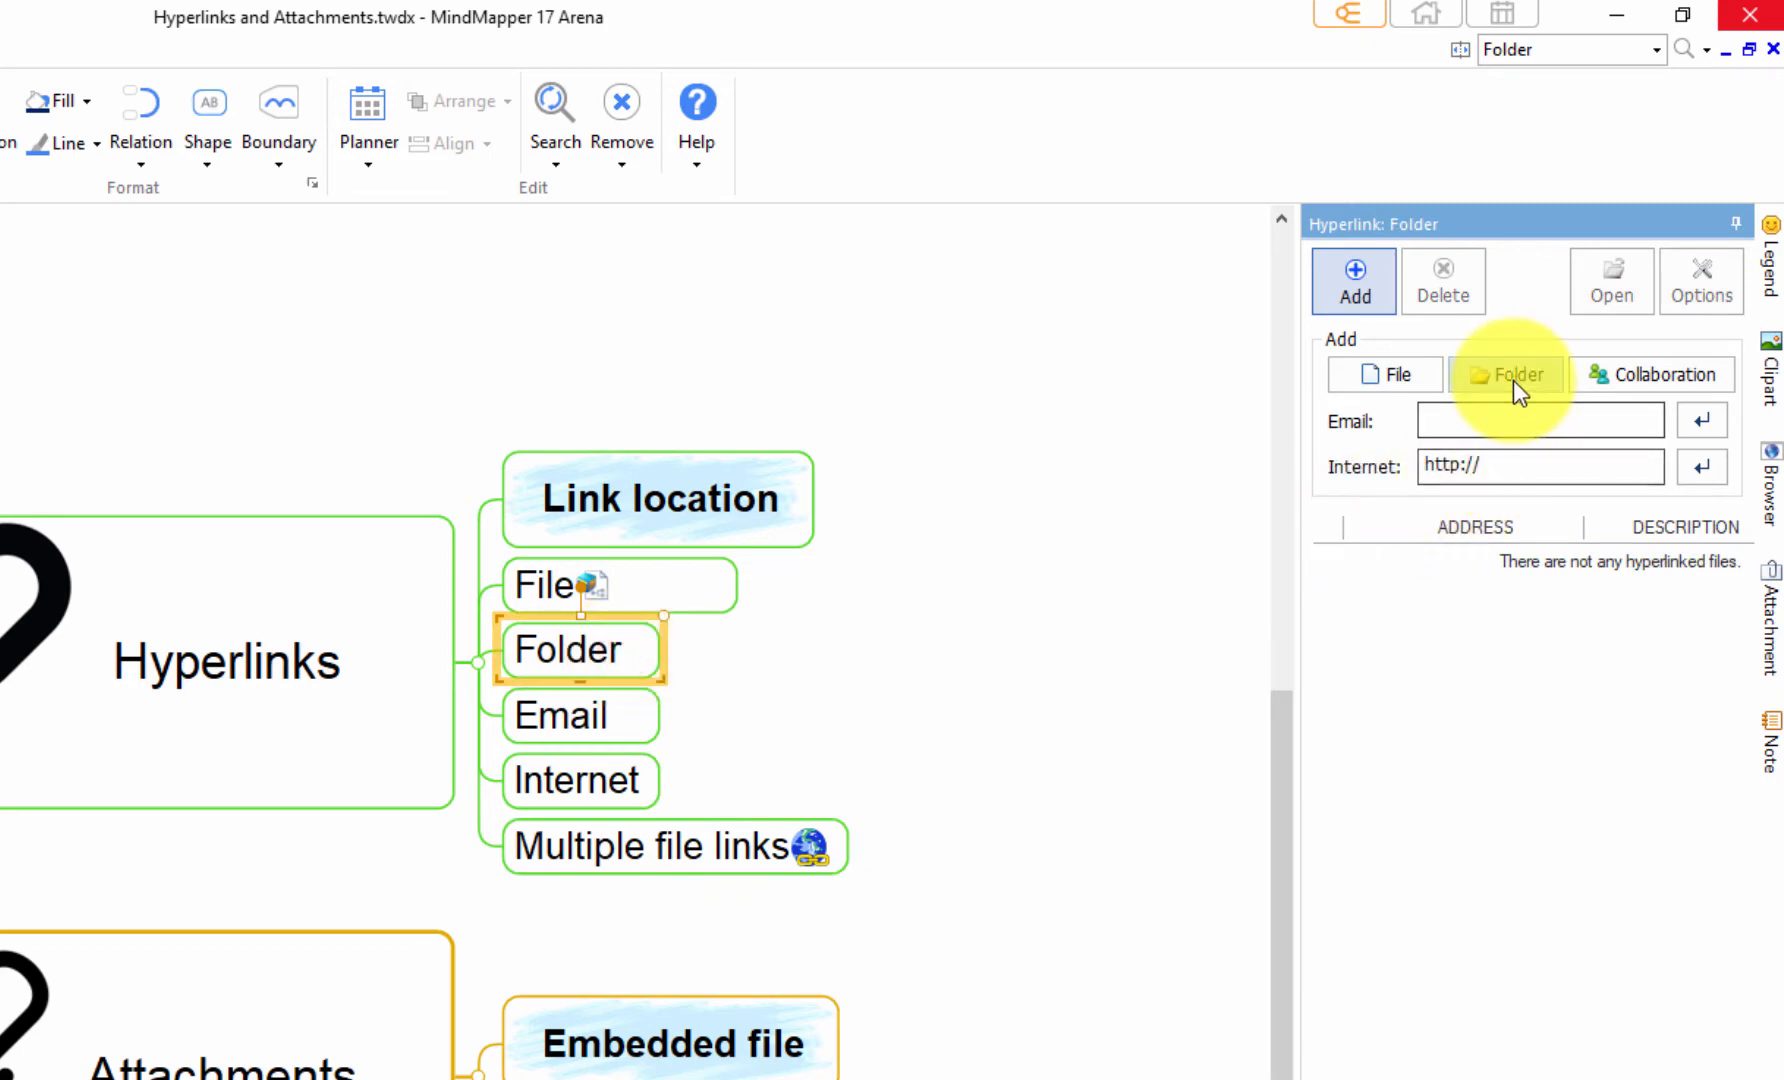
{"action": "left_click", "coordinate": [1504, 373]}
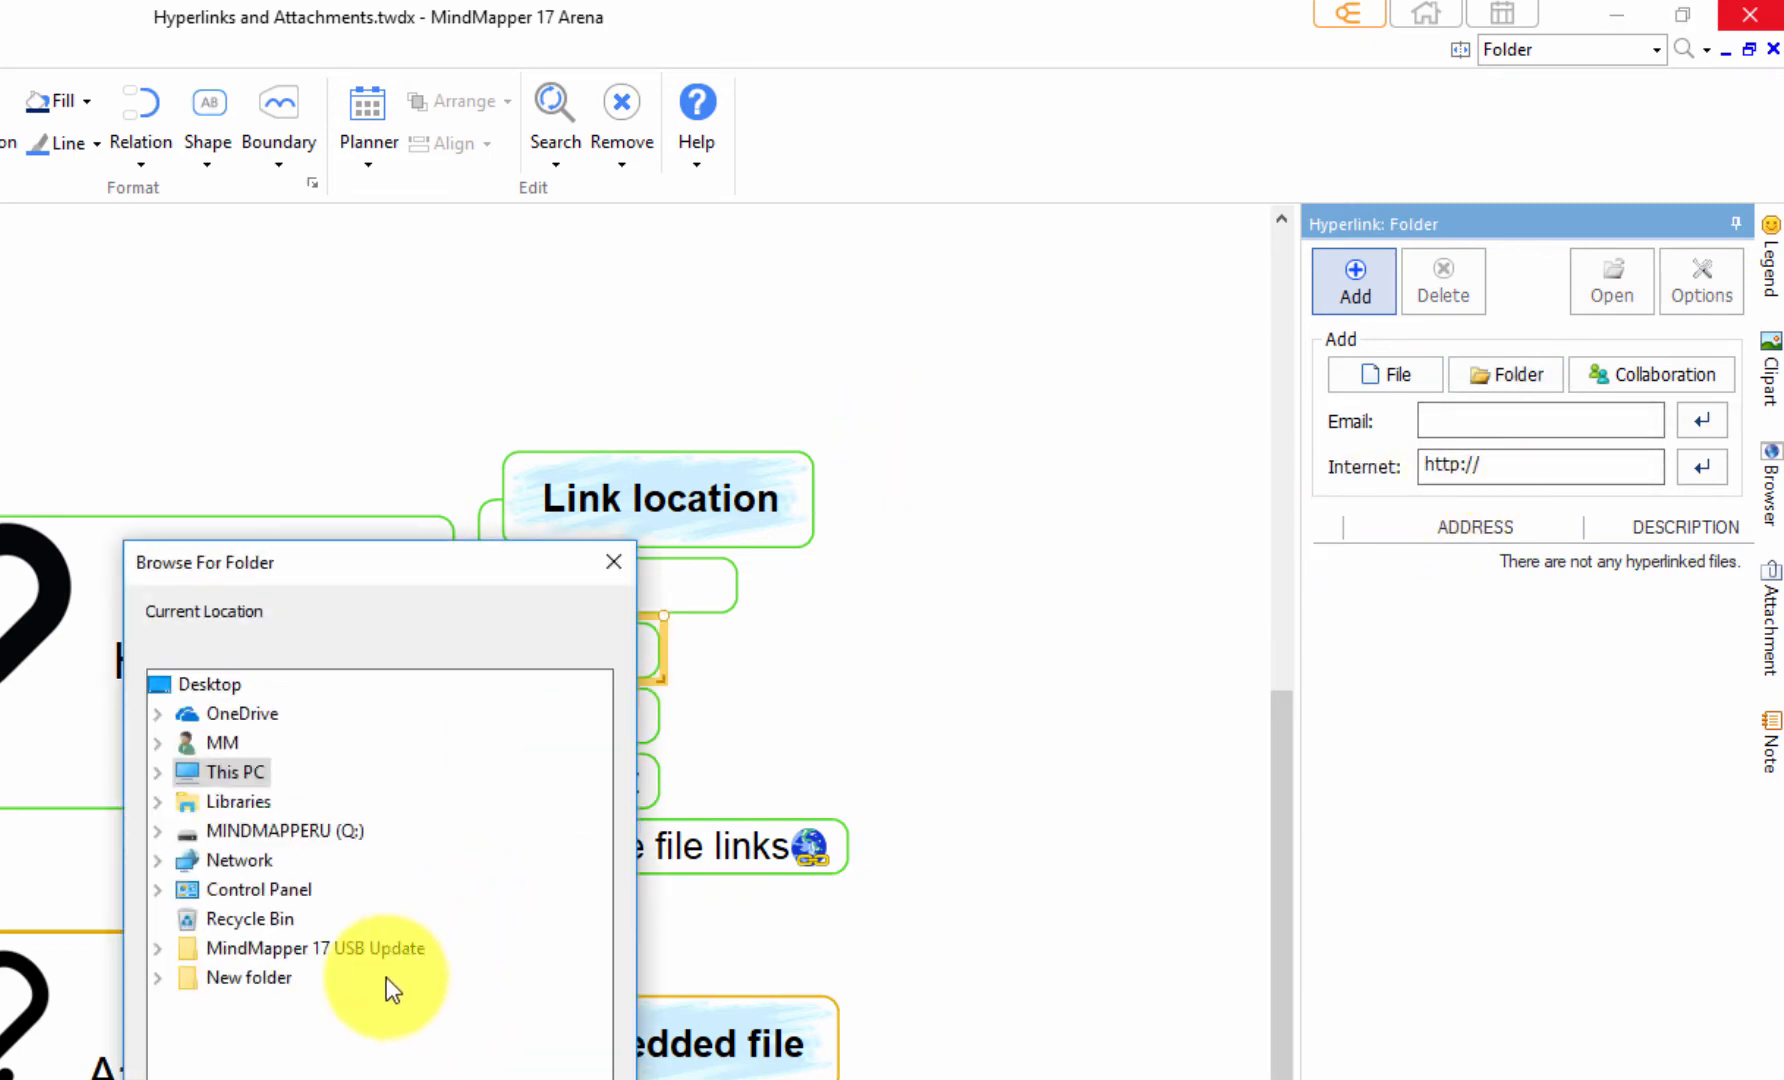
{"action": "left_click", "coordinate": [157, 978]}
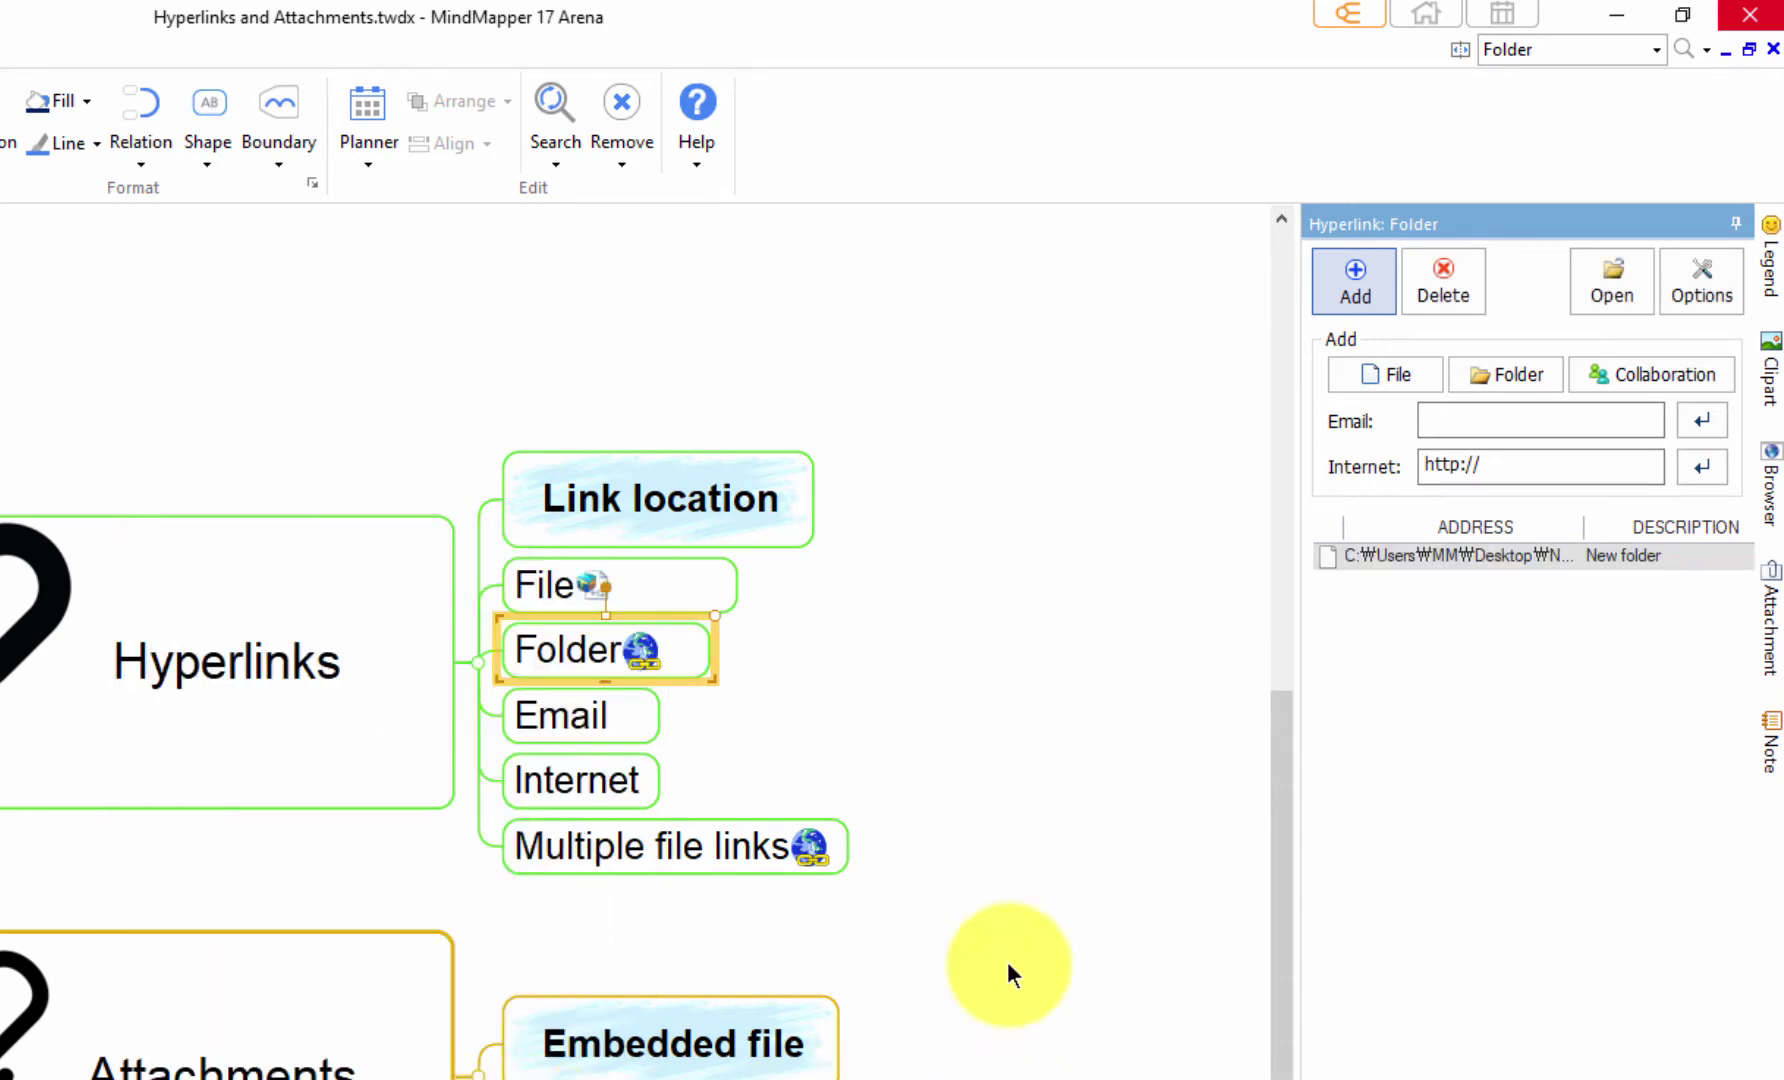
{"action": "mouse_move", "coordinate": [1662, 374]}
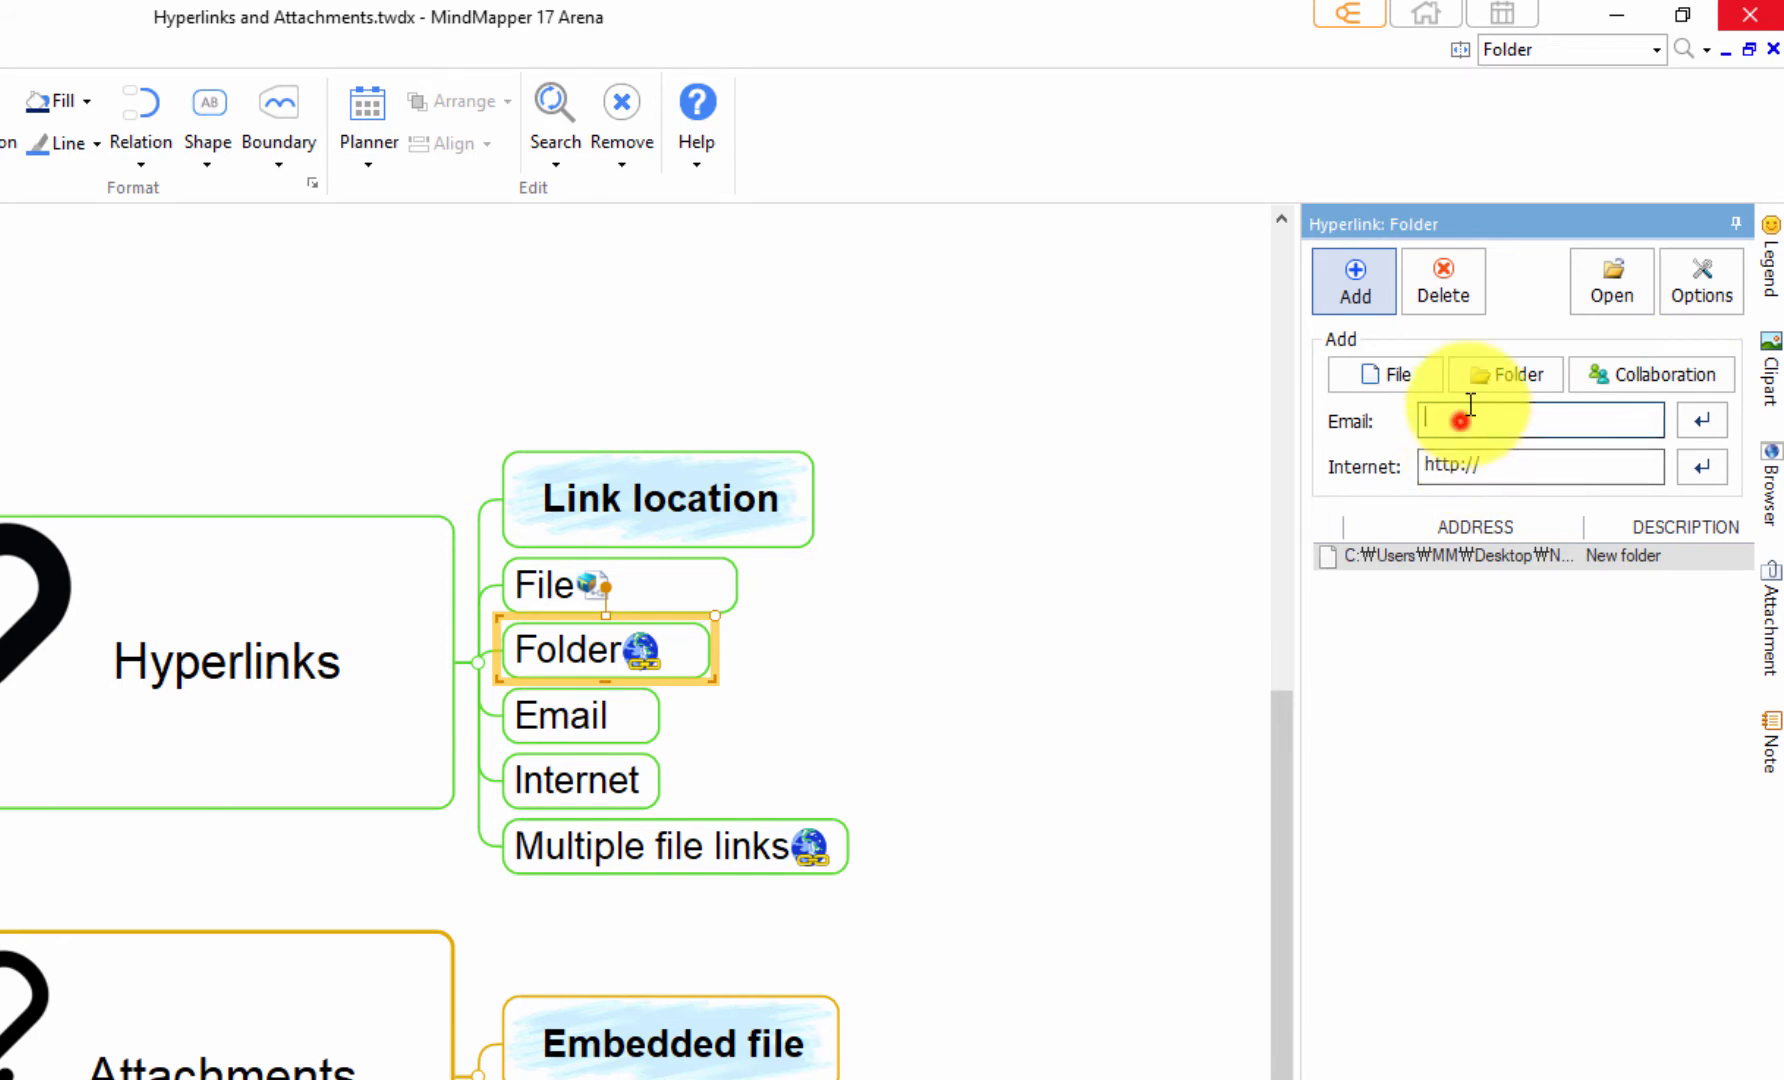
{"action": "left_click", "coordinate": [580, 715]}
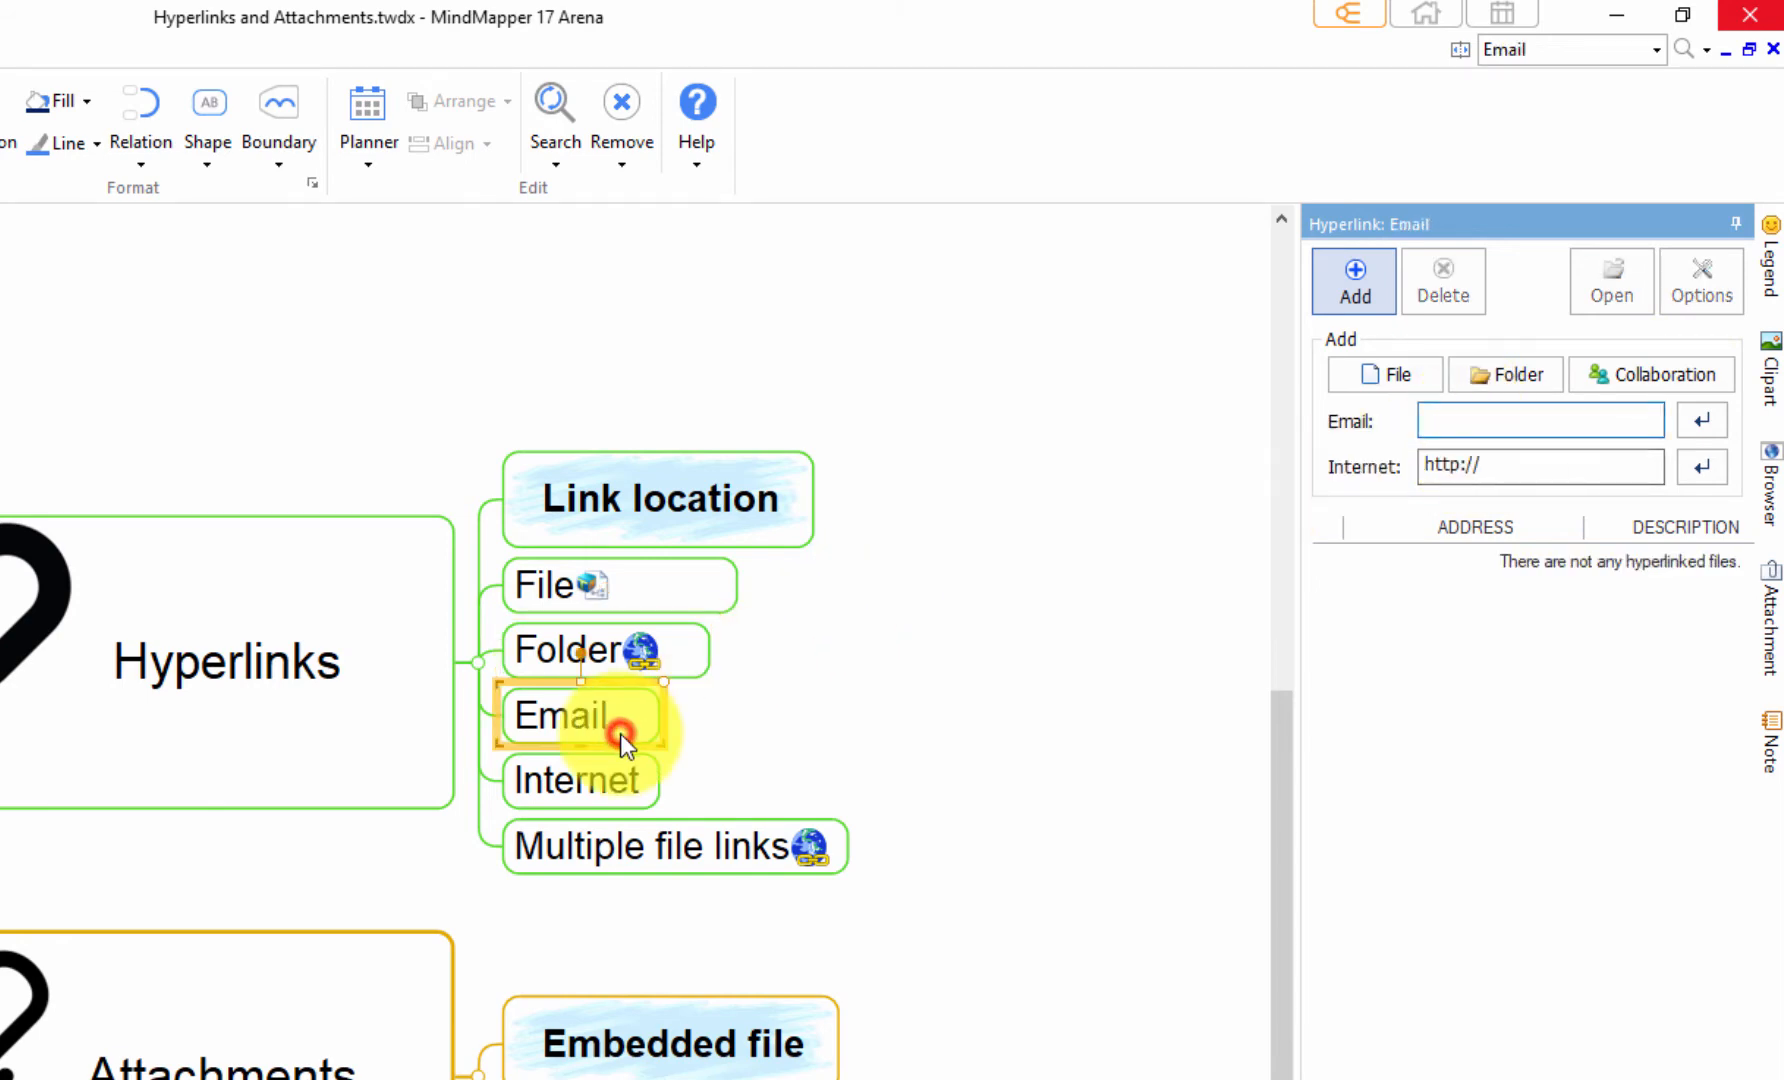
{"action": "right_click", "coordinate": [1541, 420]}
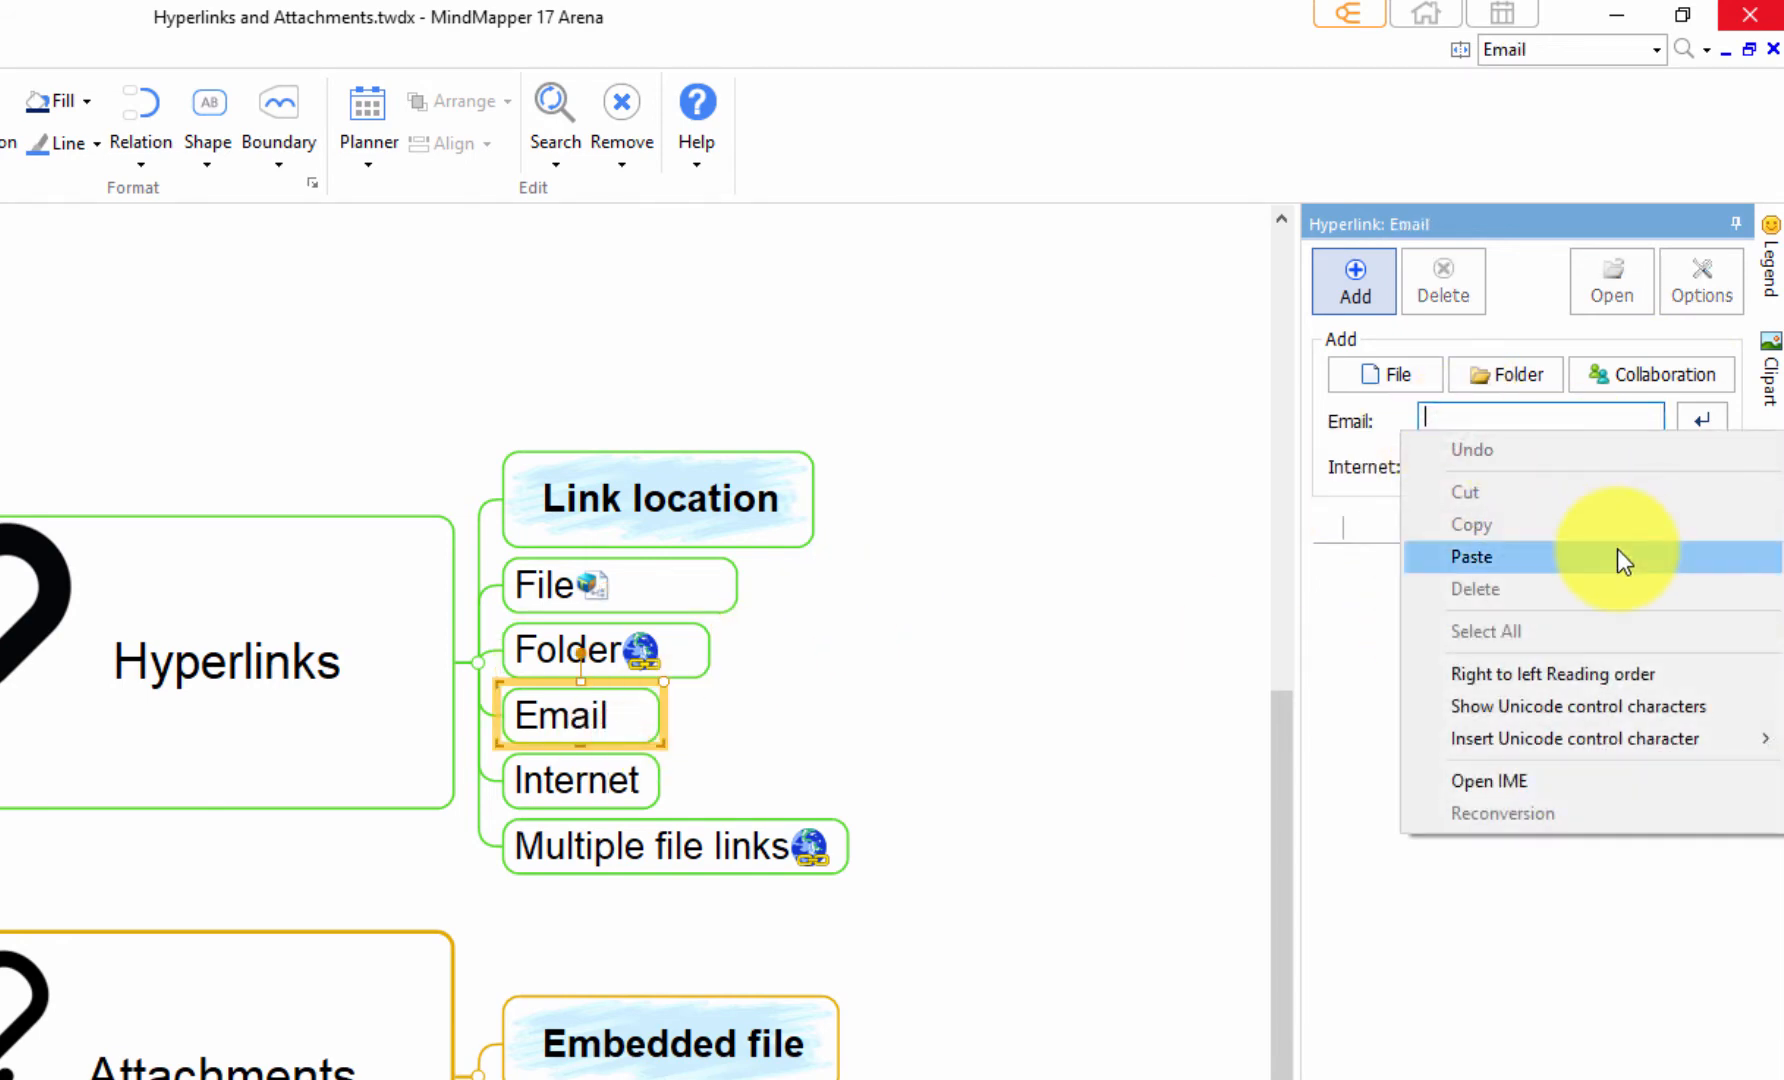
{"action": "left_click", "coordinate": [1470, 557]}
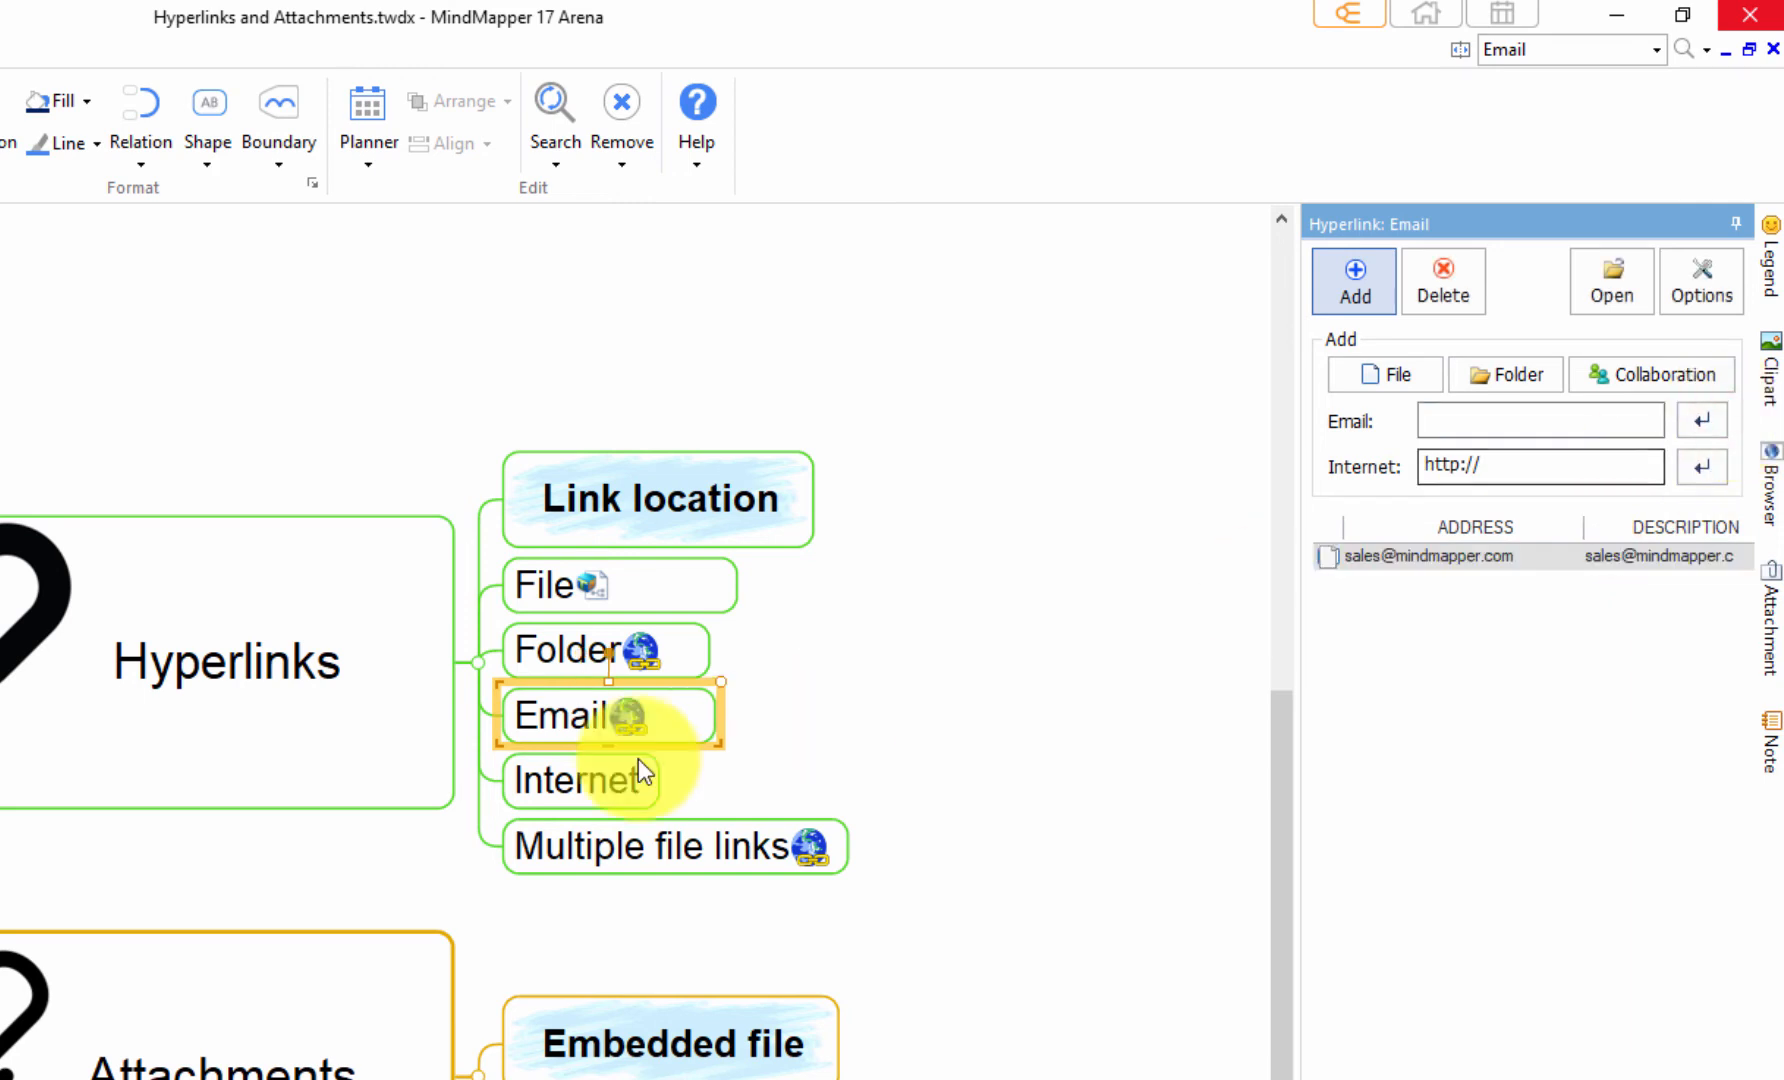
{"action": "left_click", "coordinate": [579, 780]}
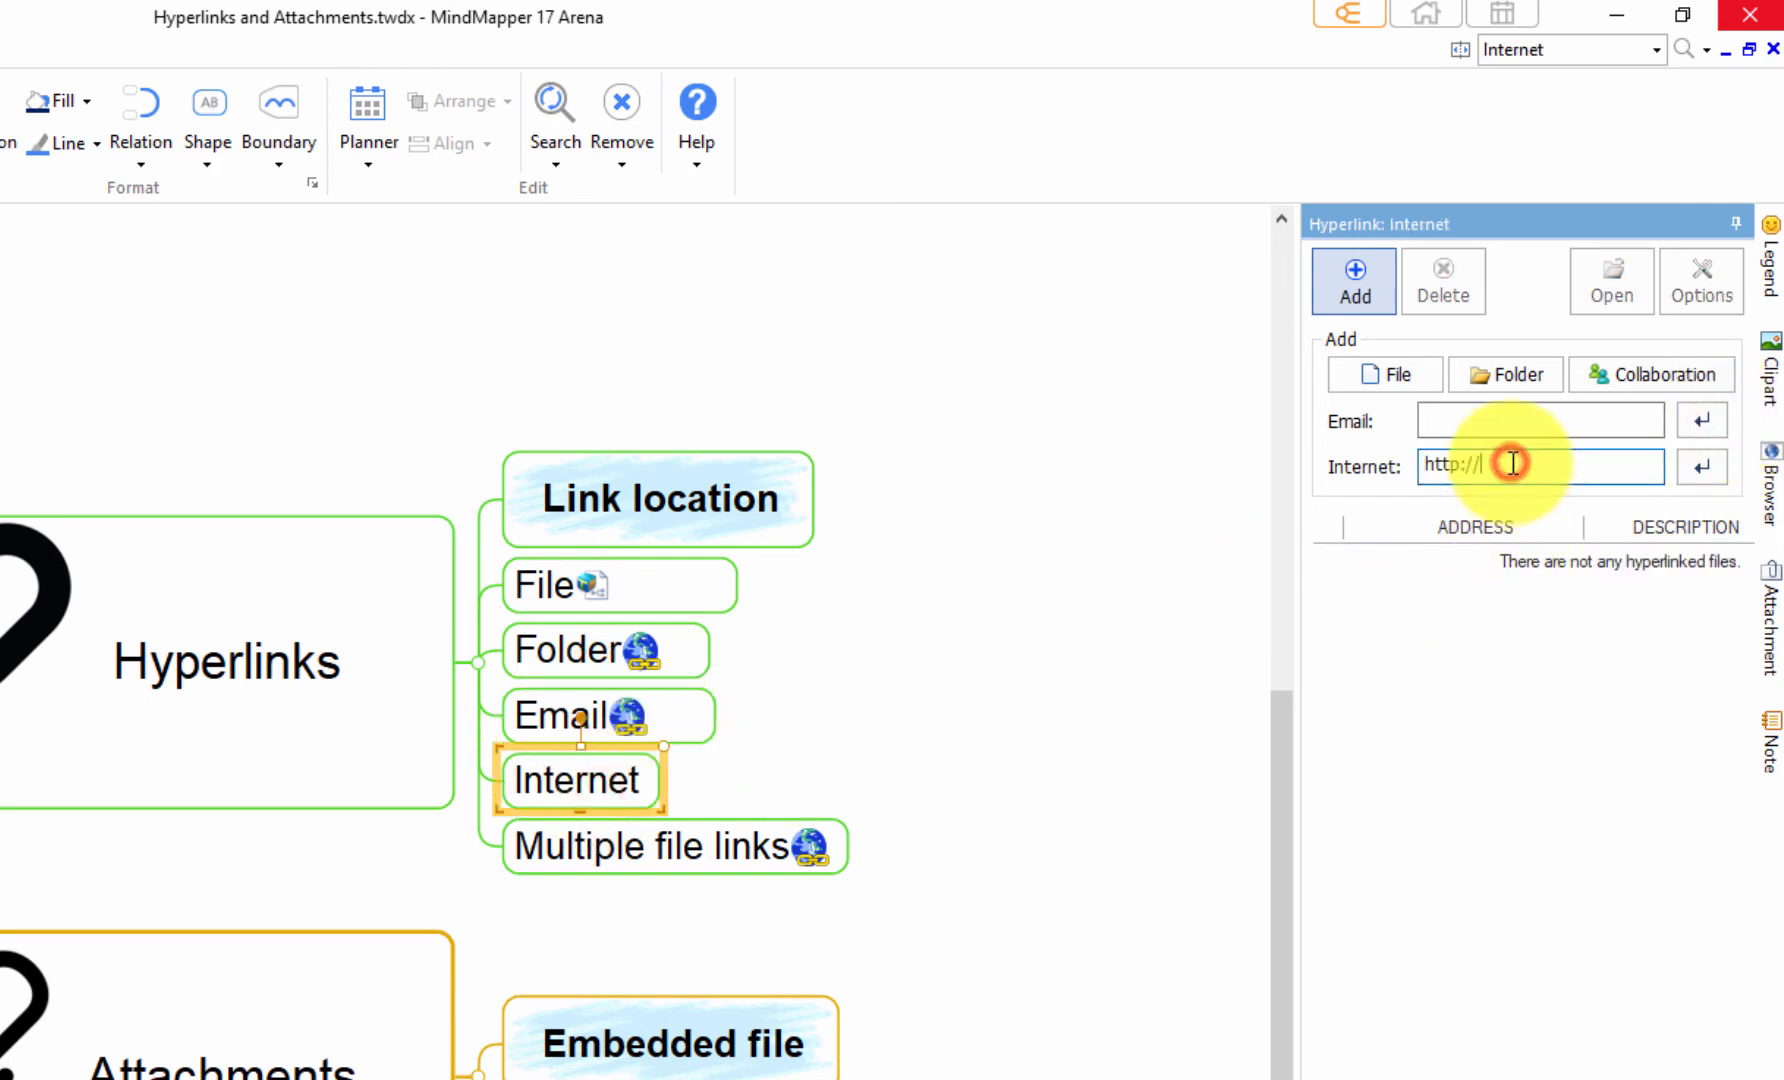
{"action": "type", "text": "www.mind"}
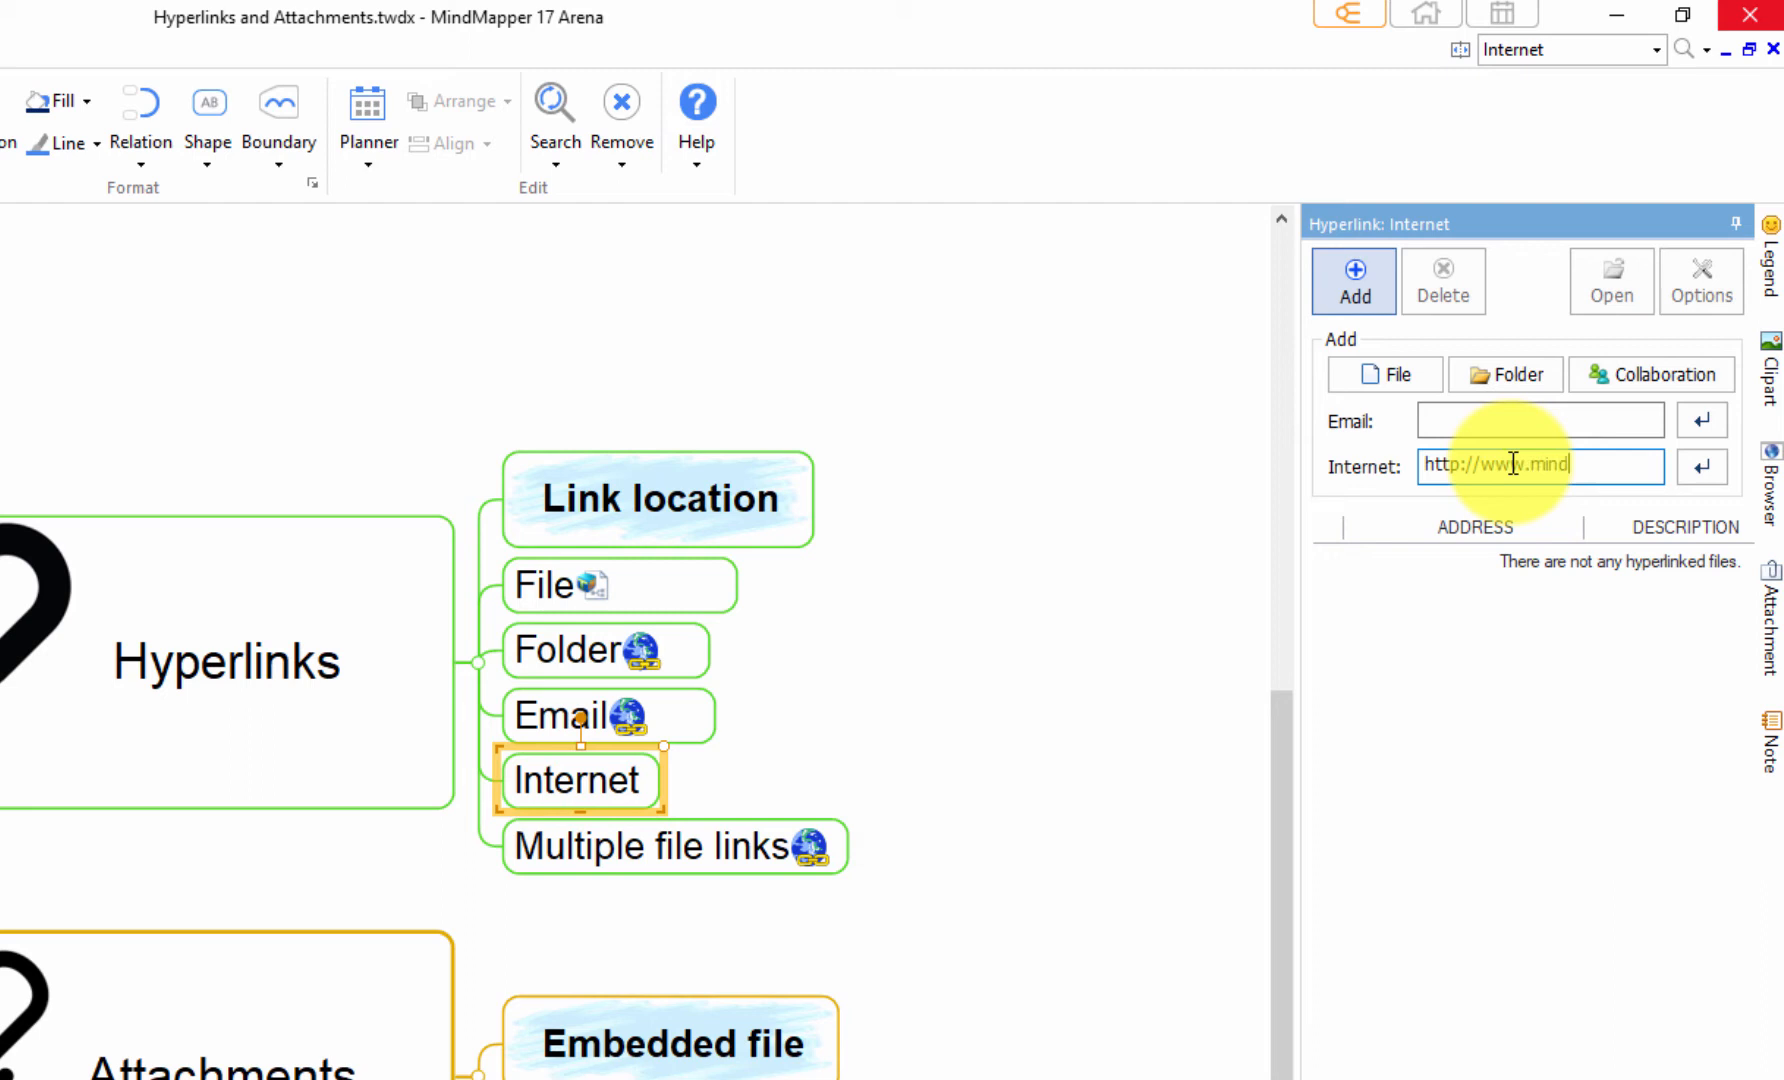
{"action": "type", "text": "mapper.com"}
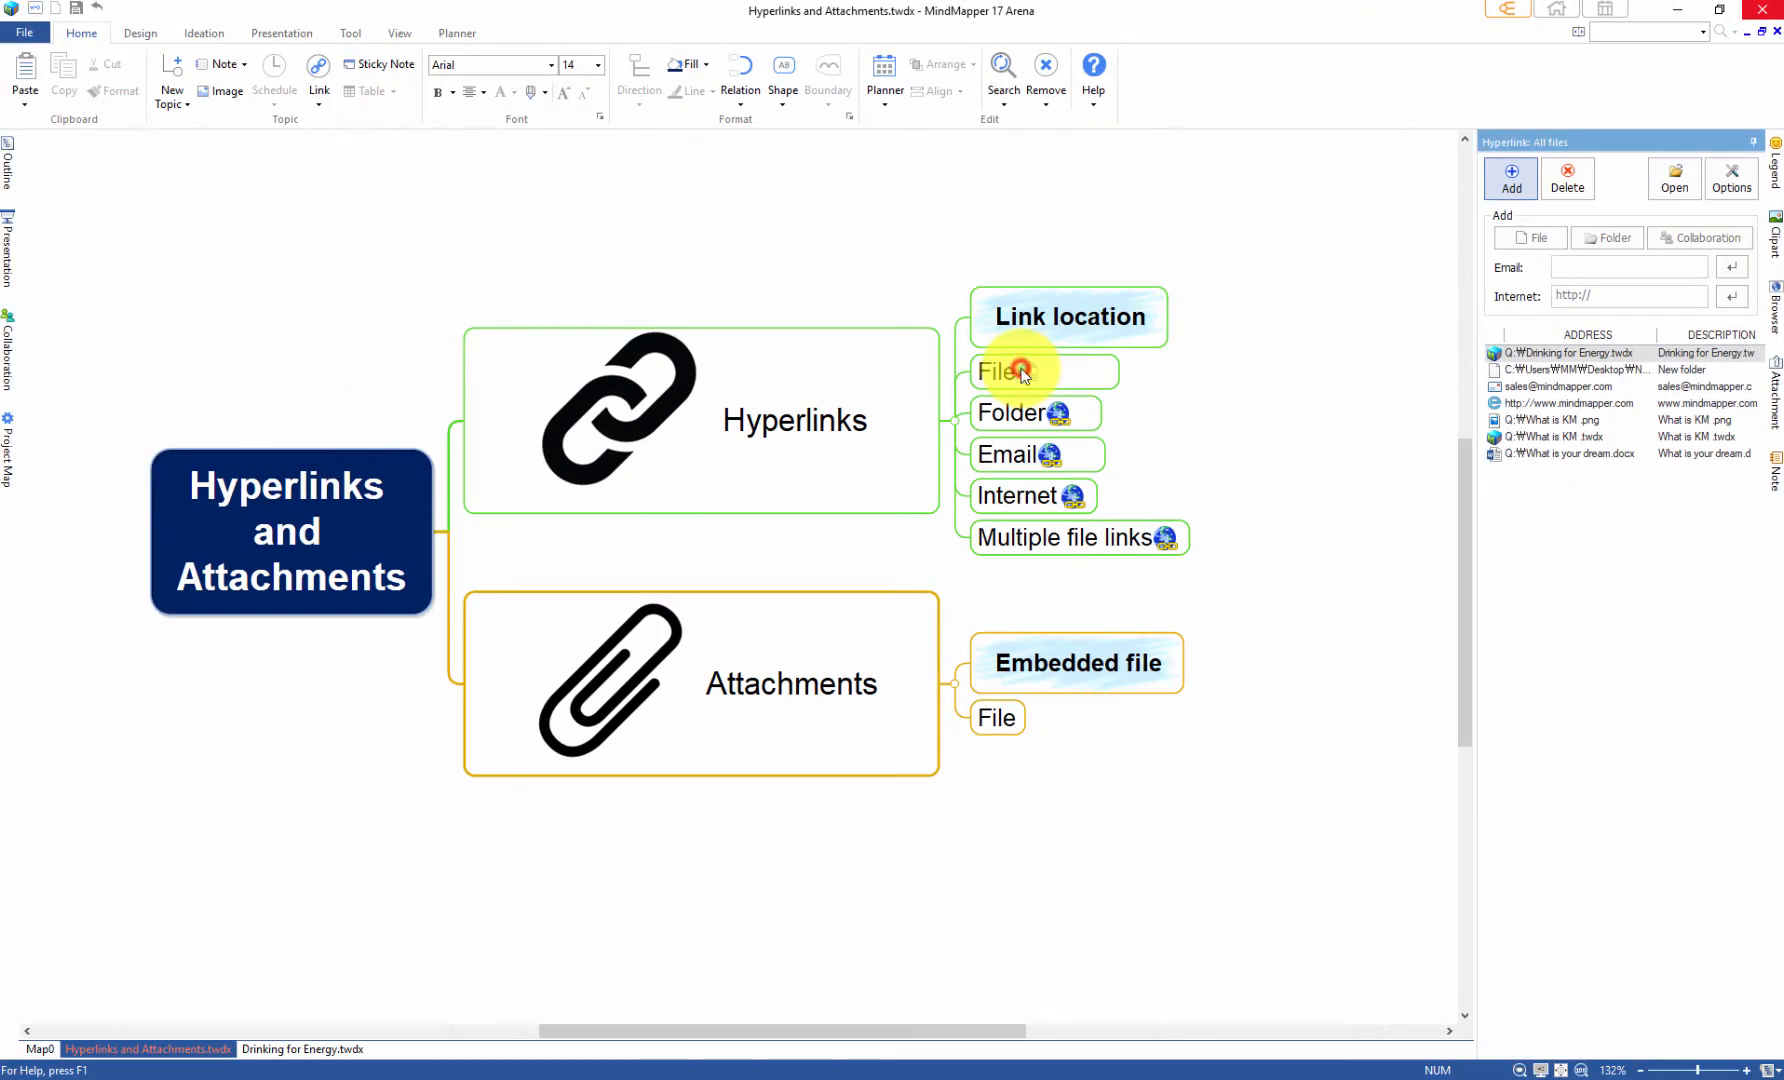
{"action": "left_click", "coordinate": [305, 1048]}
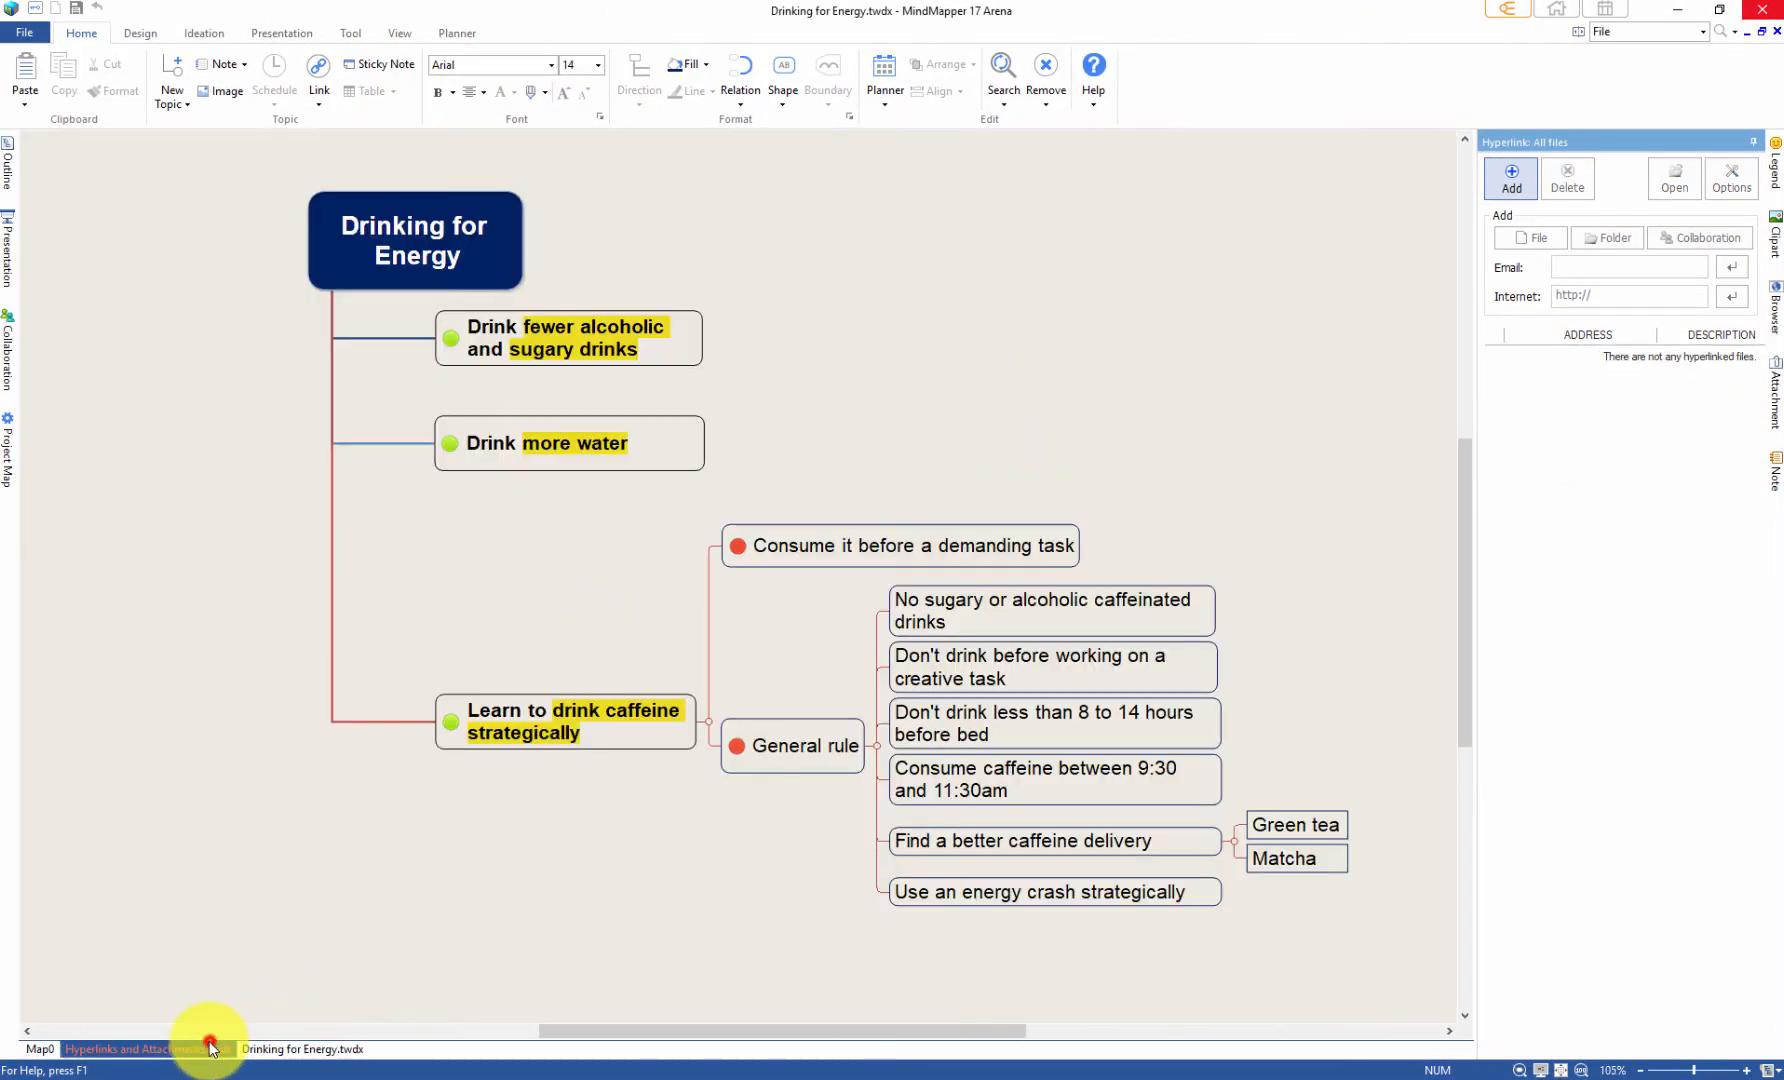
{"action": "left_click", "coordinate": [137, 1049]}
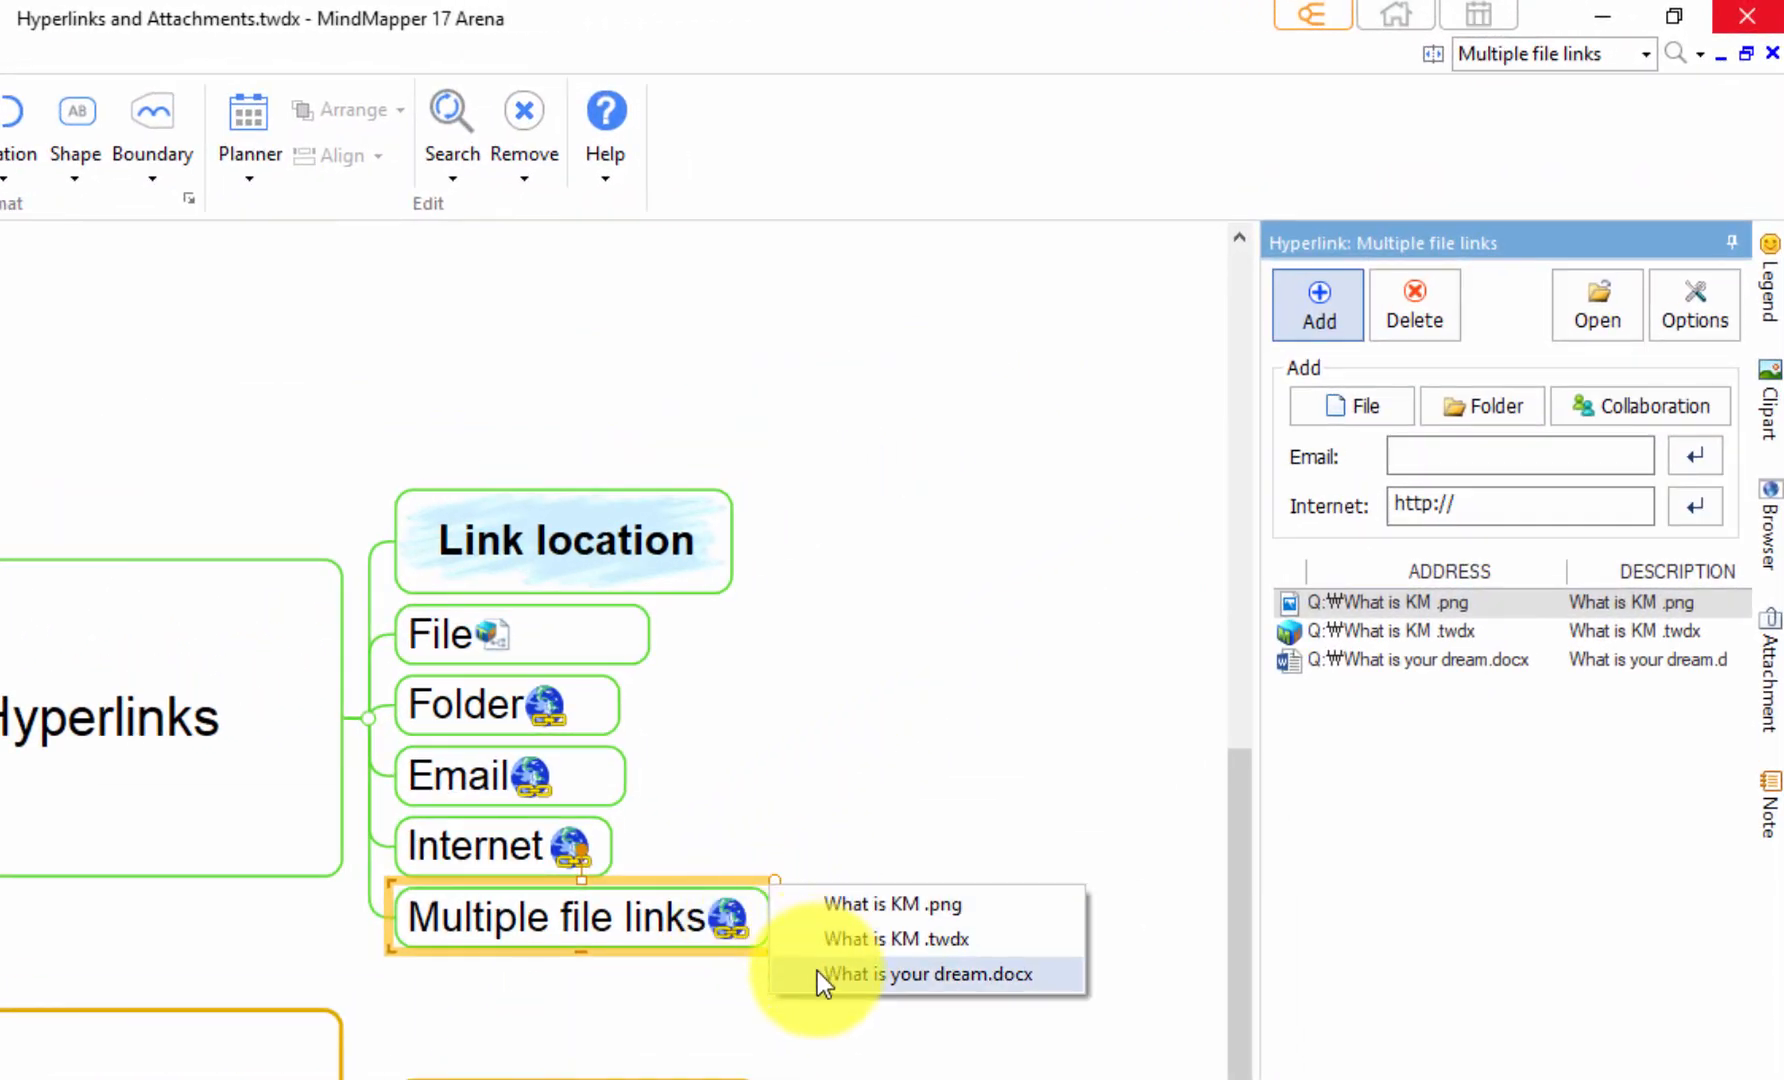
{"action": "mouse_move", "coordinate": [885, 1036]}
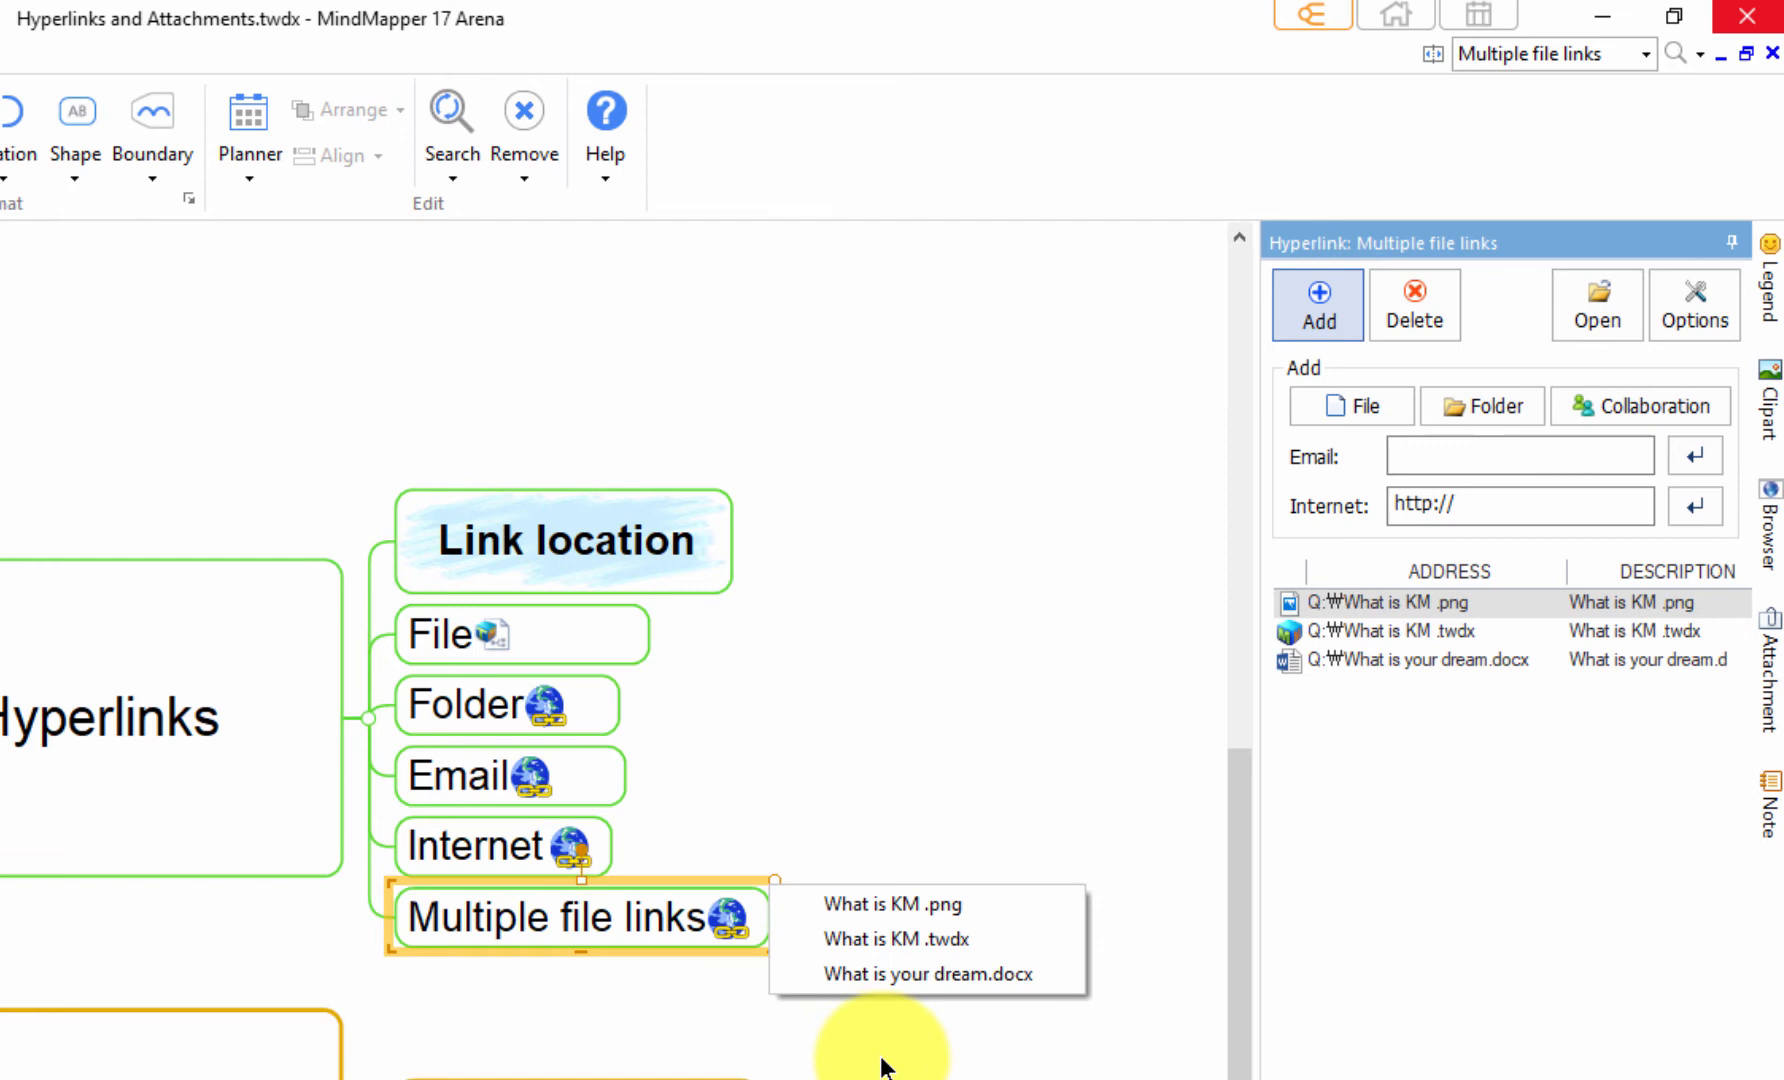
{"action": "mouse_move", "coordinate": [1471, 679]}
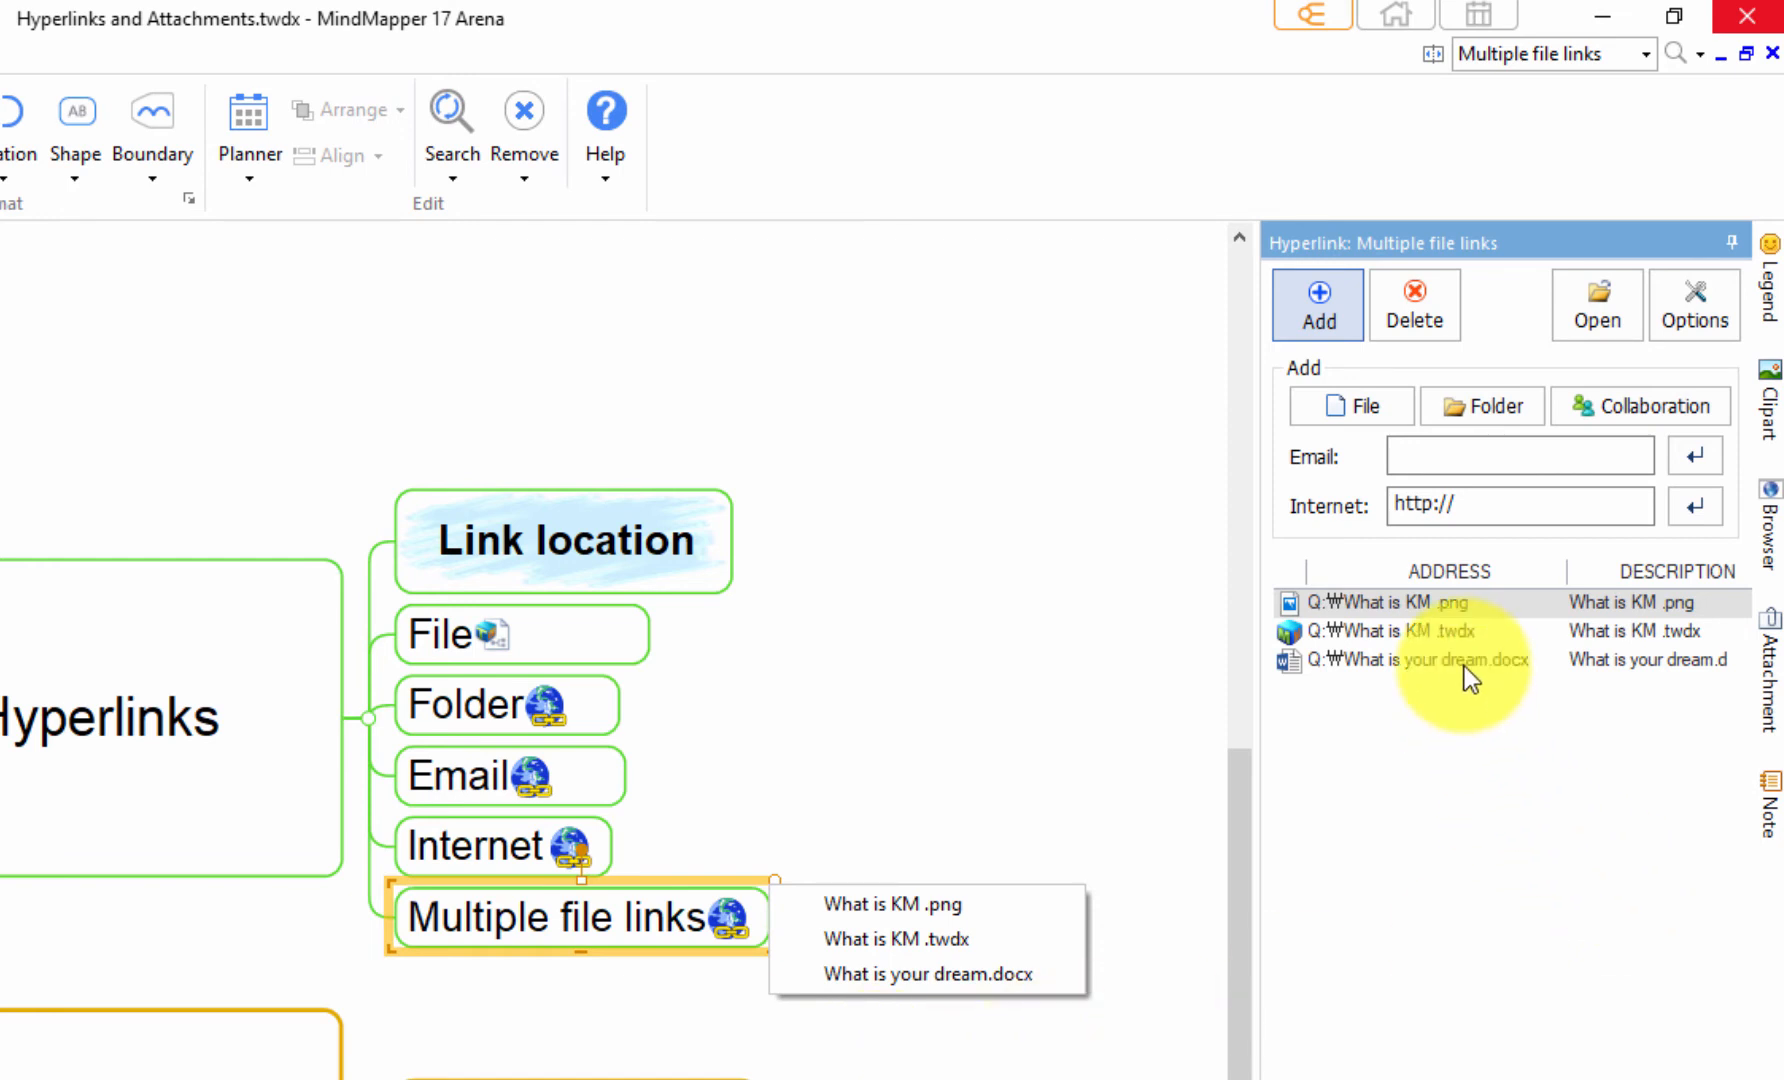
{"action": "left_click", "coordinate": [1445, 630]}
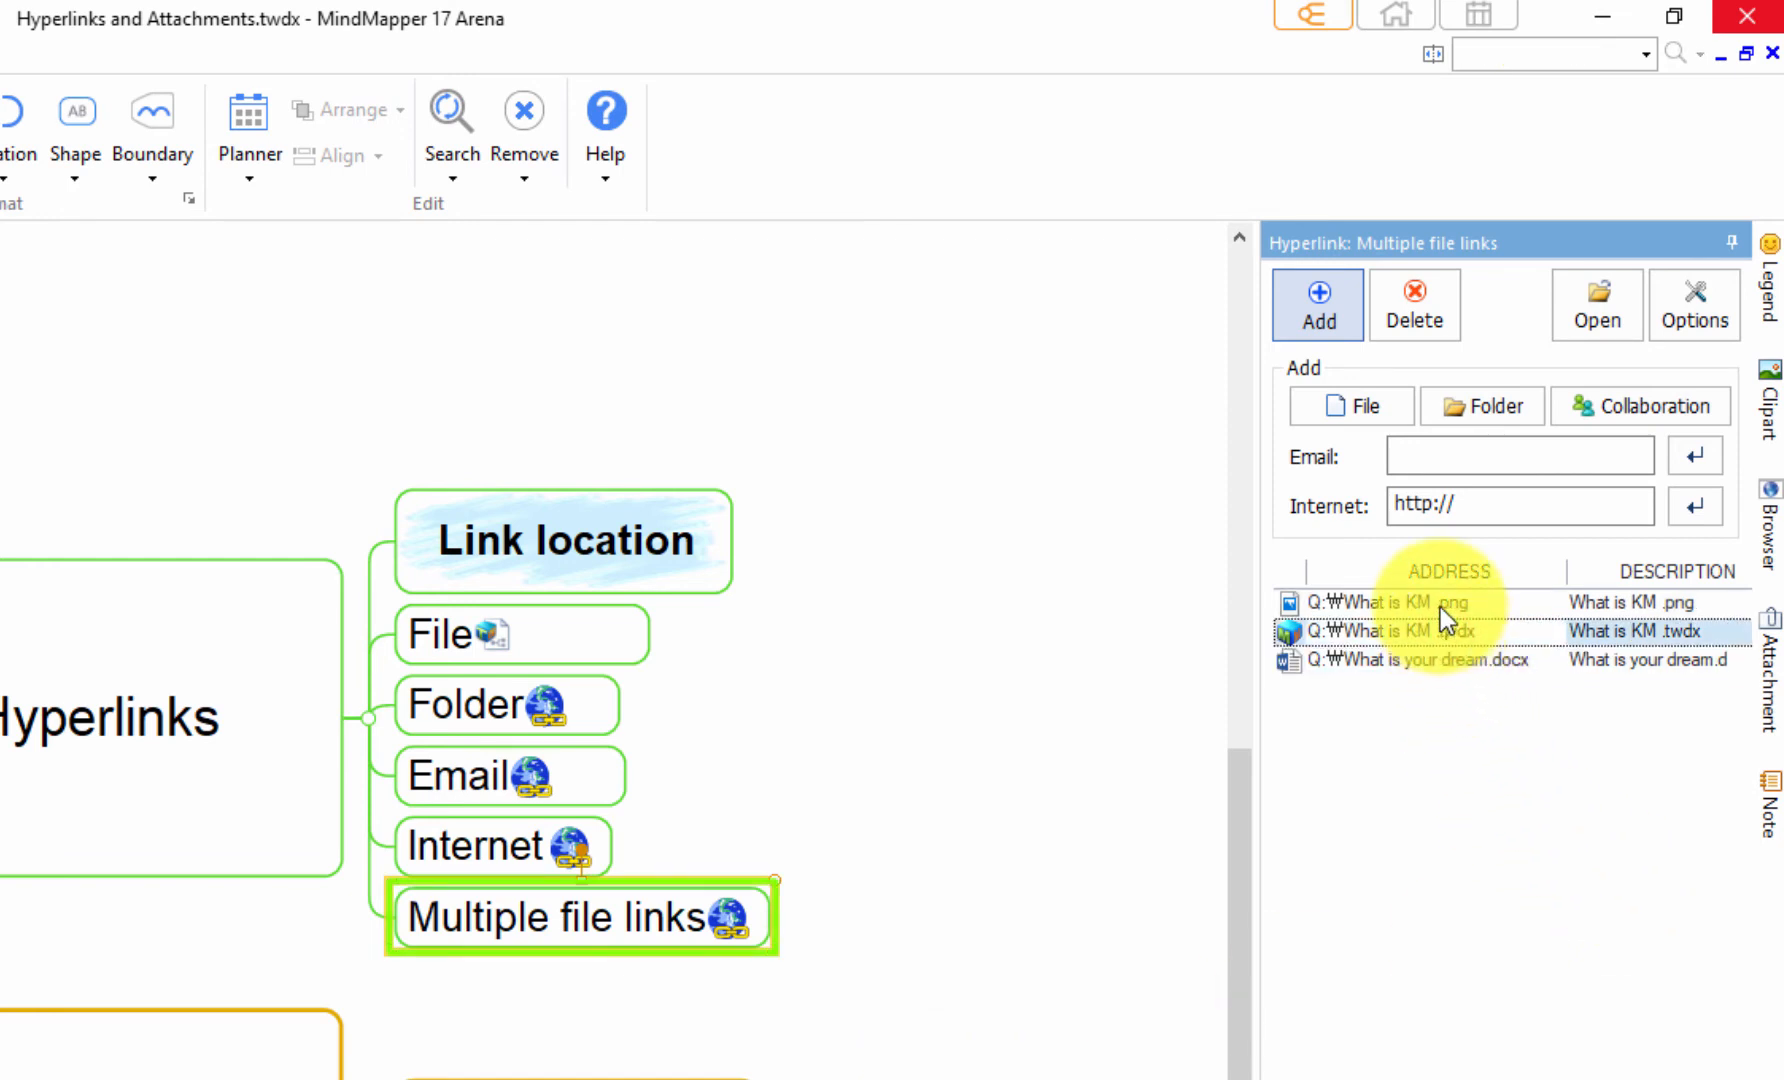
{"action": "left_click", "coordinate": [1411, 602]}
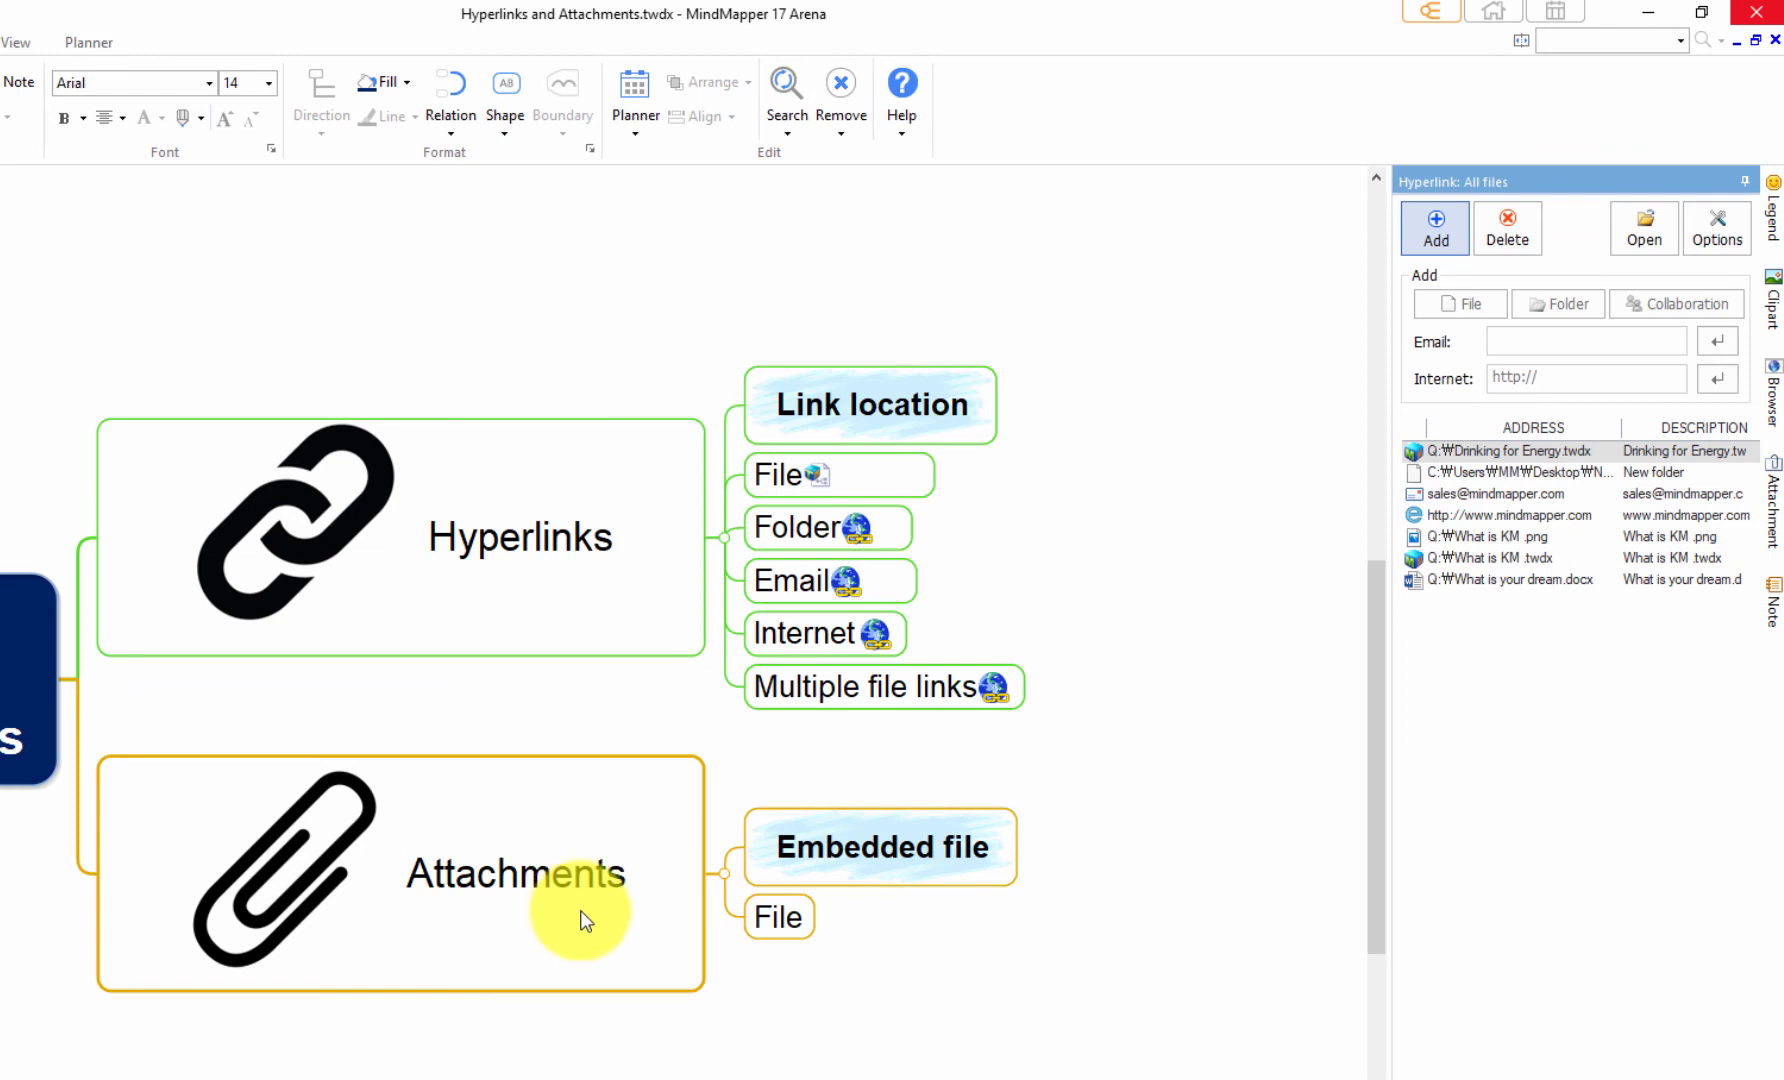
Step: Attach MM EULA v5.pdf to the File topic under Attachments
{"action": "left_click", "coordinate": [778, 917]}
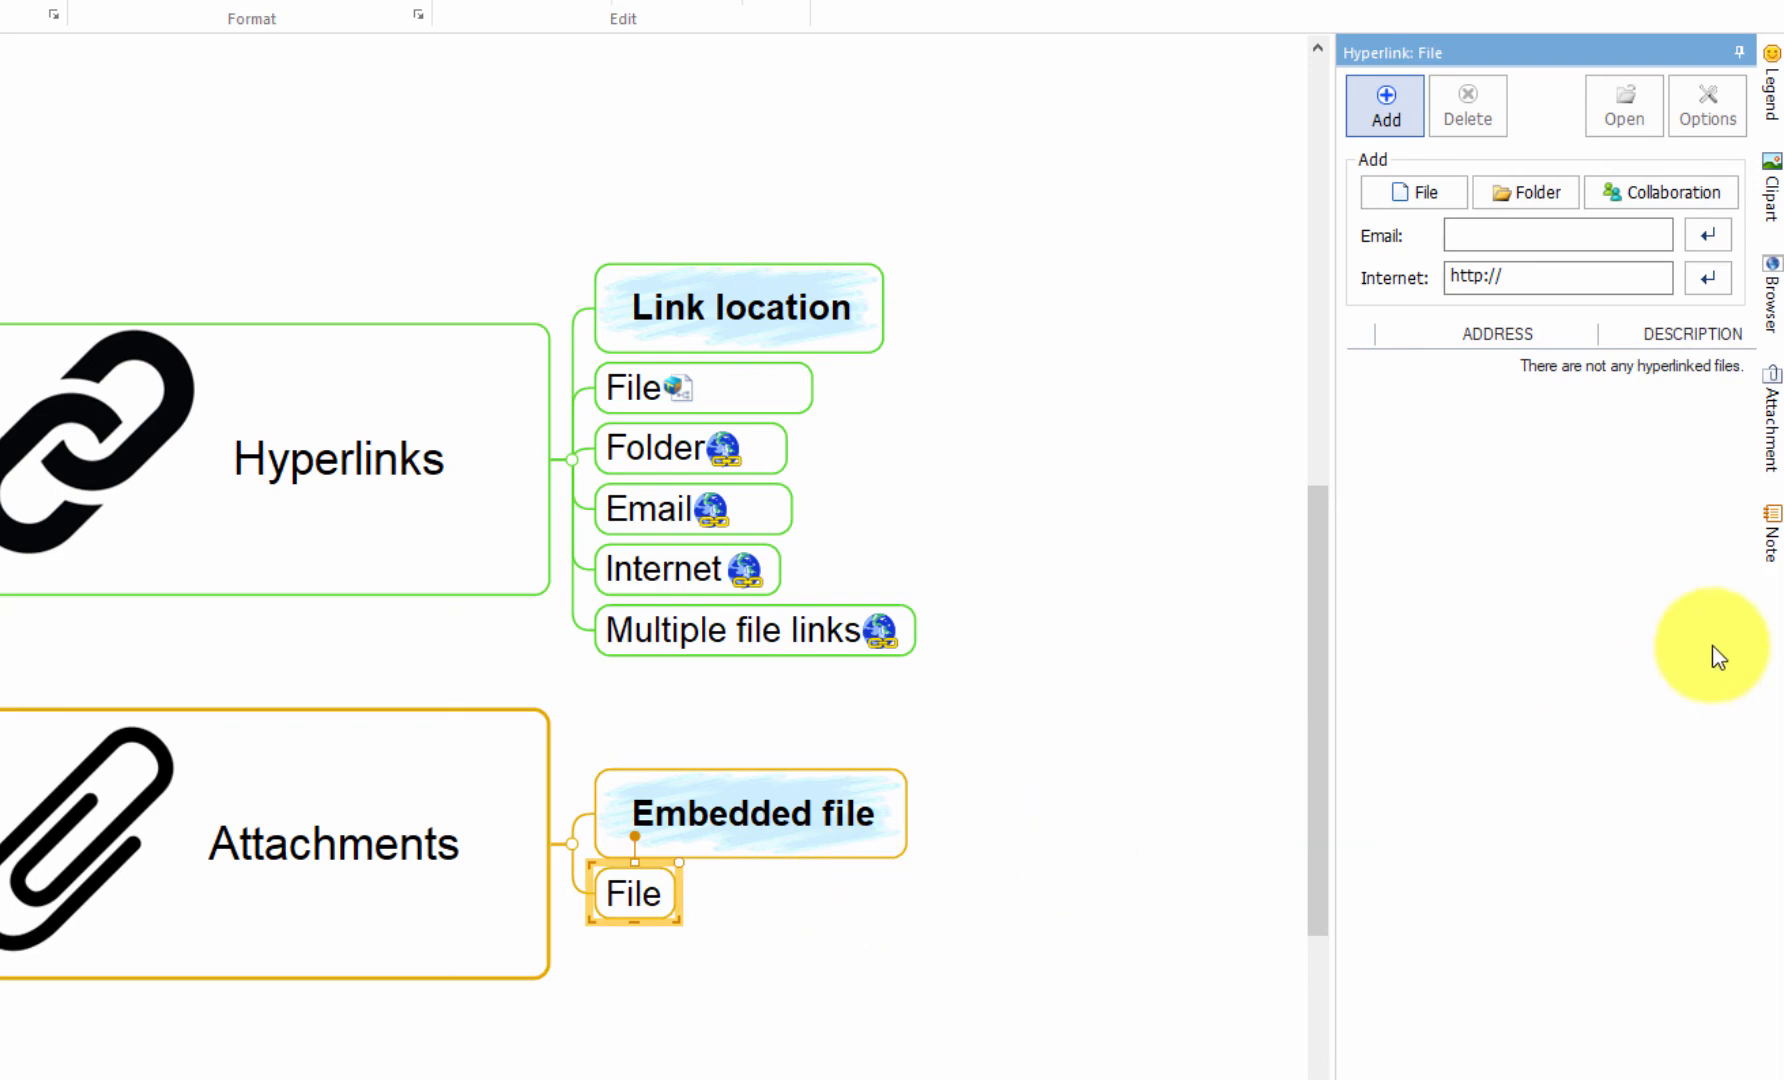
{"action": "left_click", "coordinate": [1768, 394]}
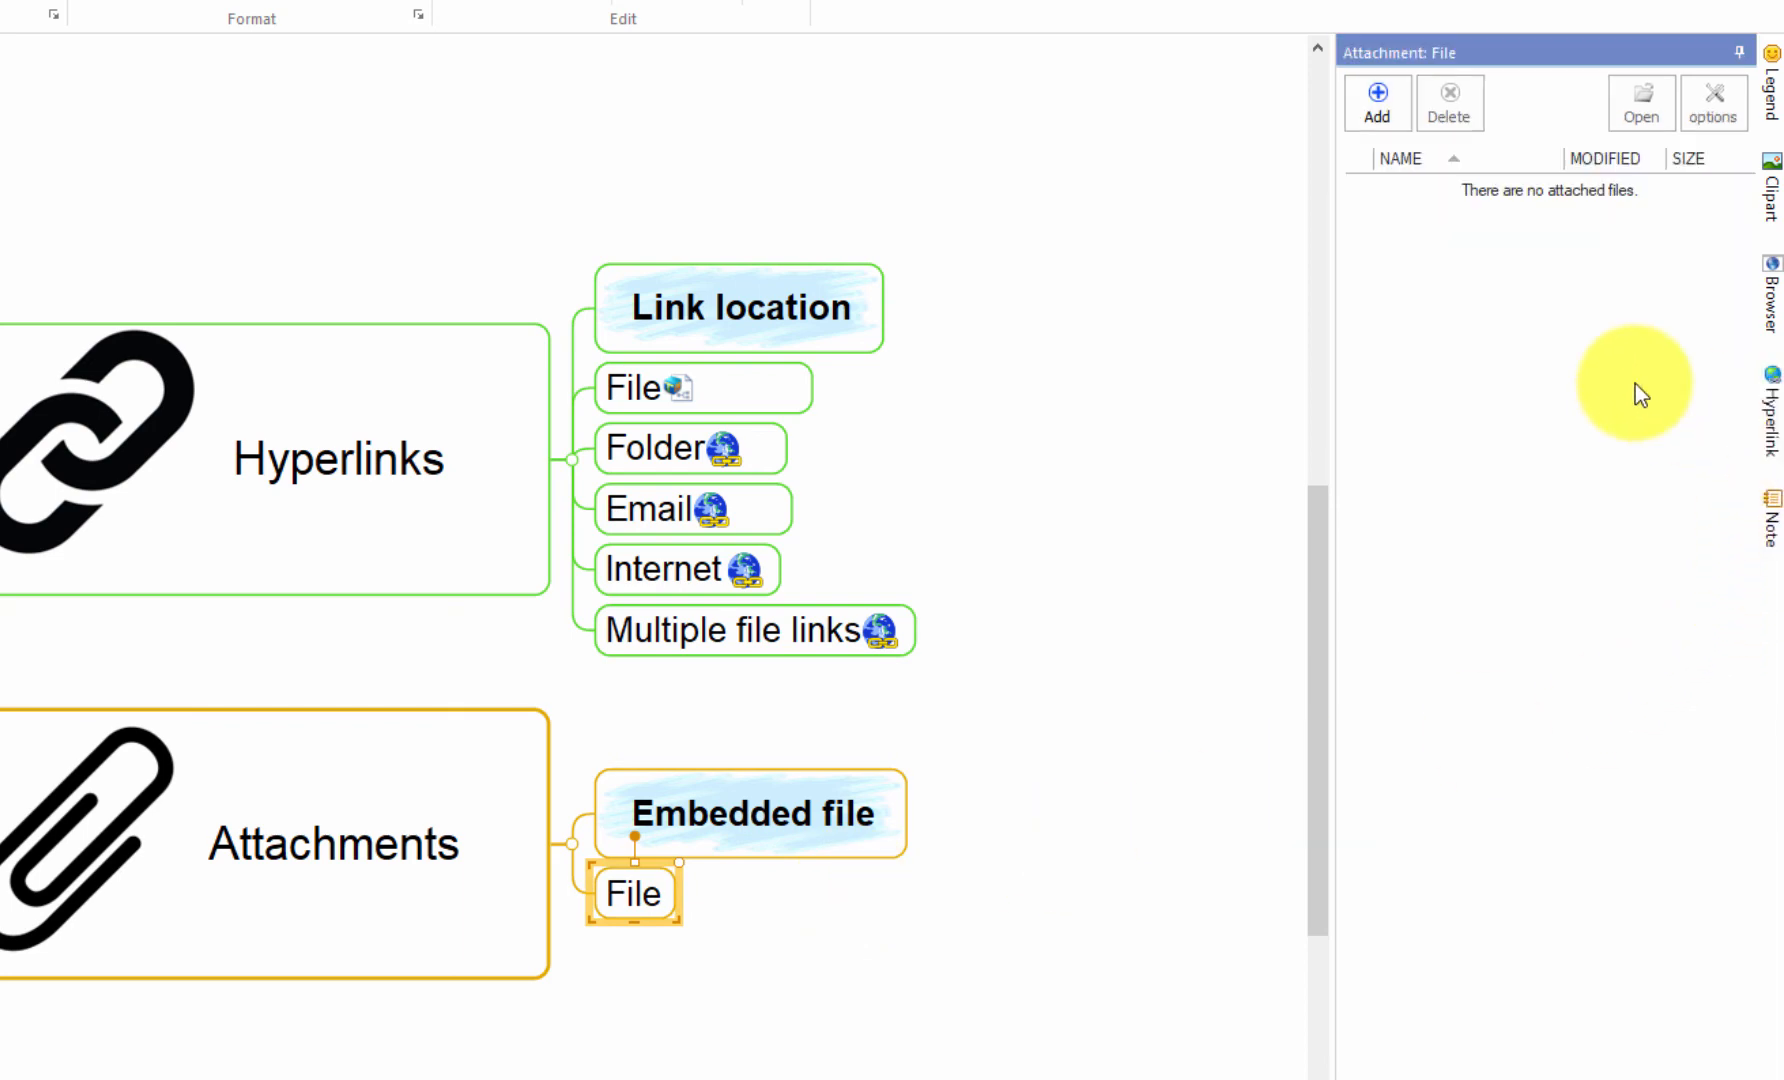
{"action": "left_click", "coordinate": [1376, 102]}
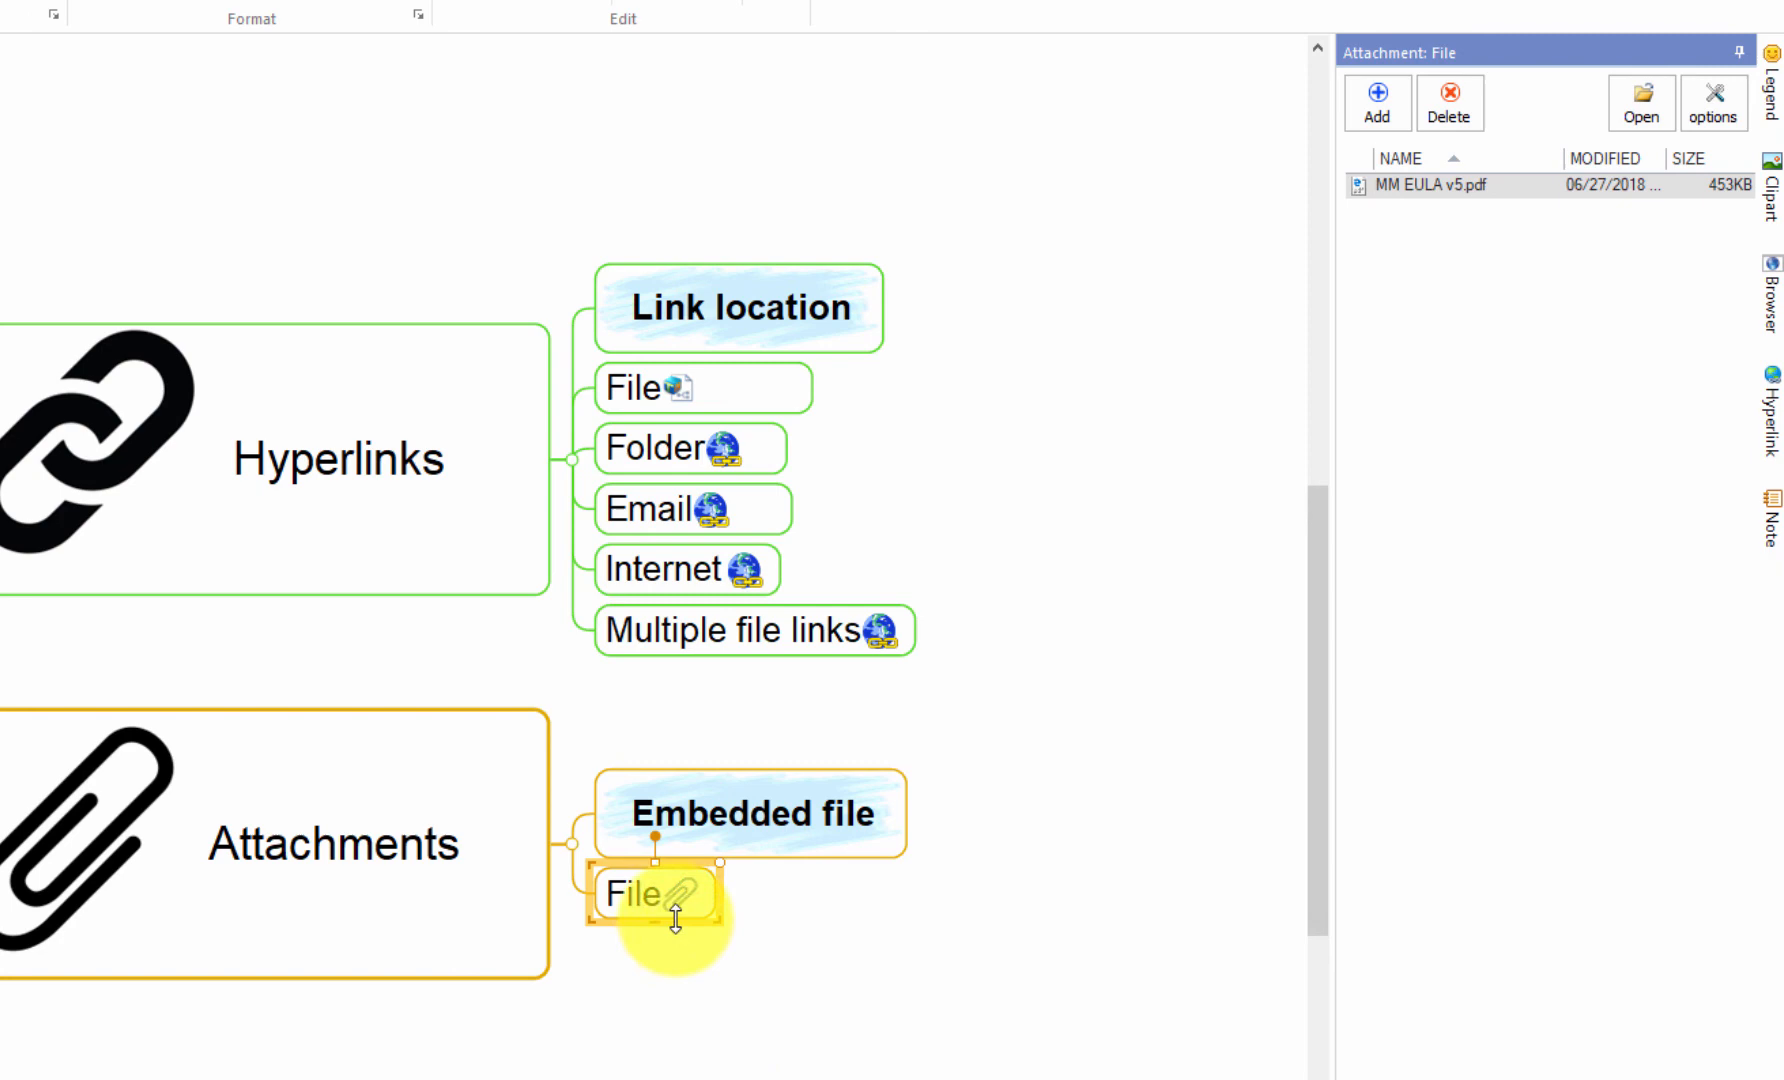
{"action": "mouse_move", "coordinate": [1335, 726]}
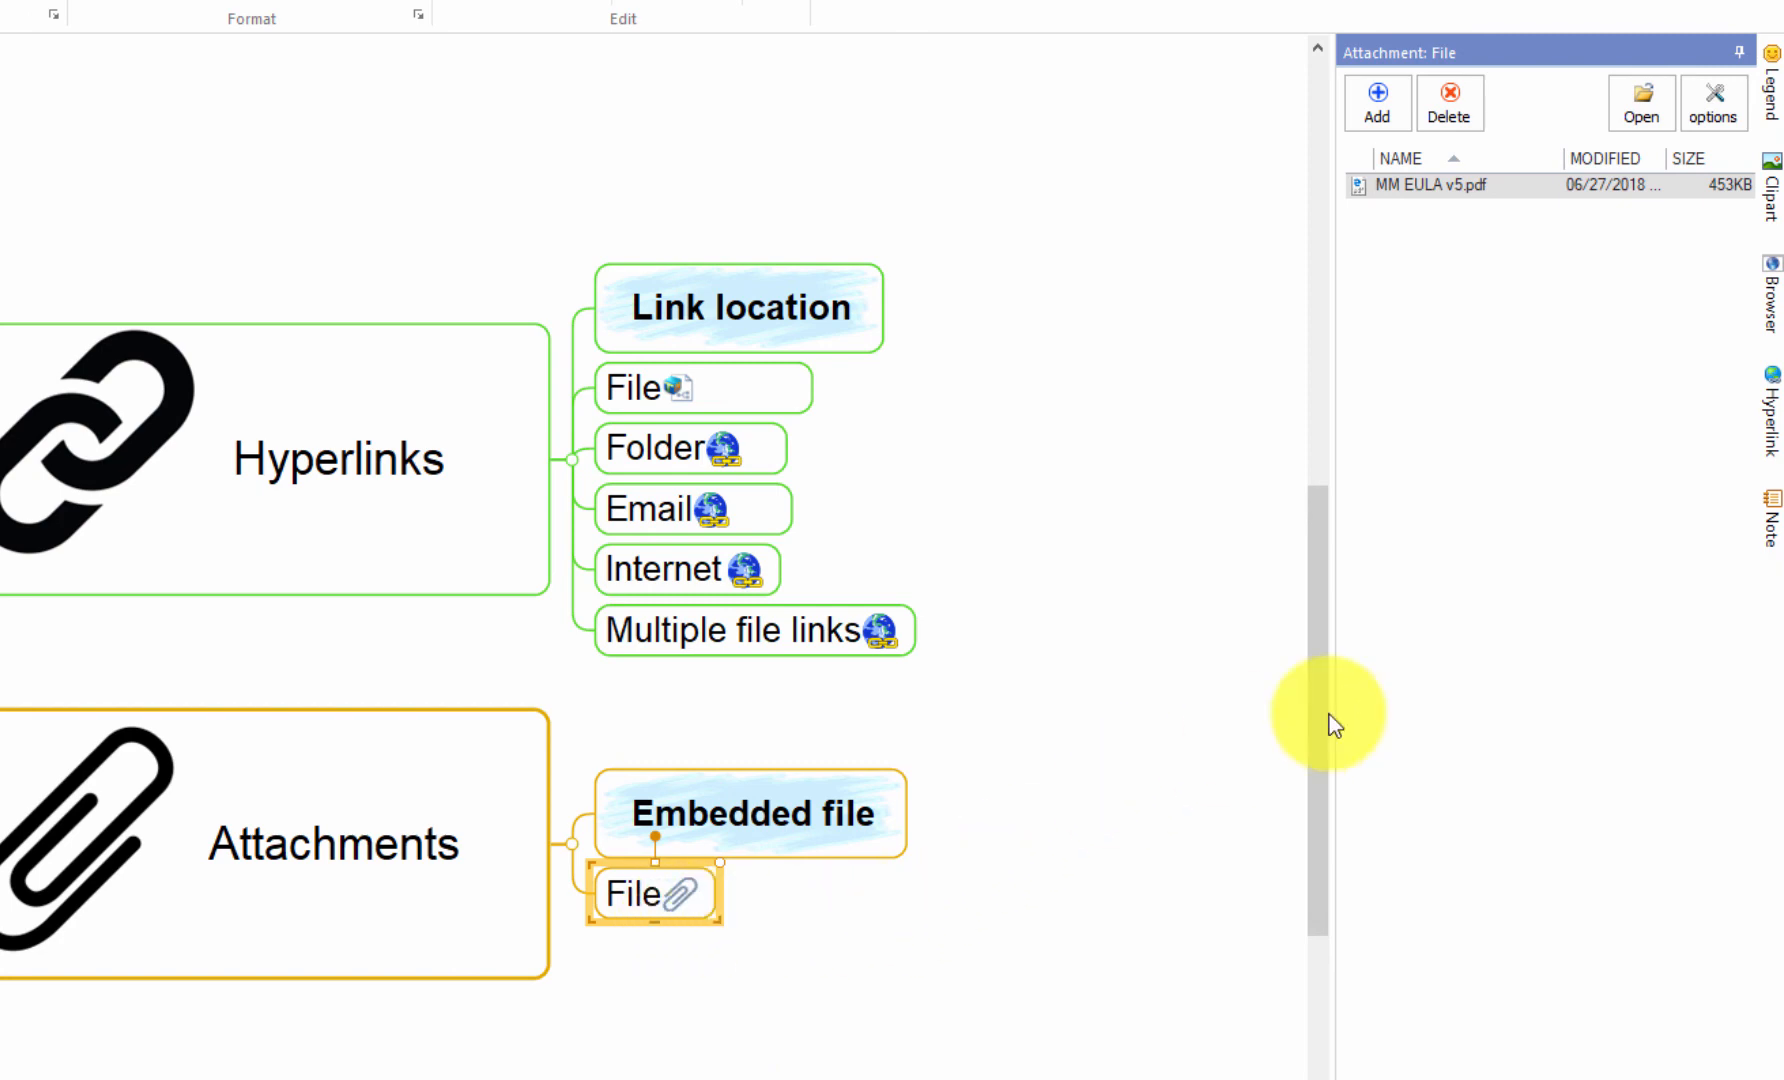
{"action": "mouse_move", "coordinate": [1414, 282]}
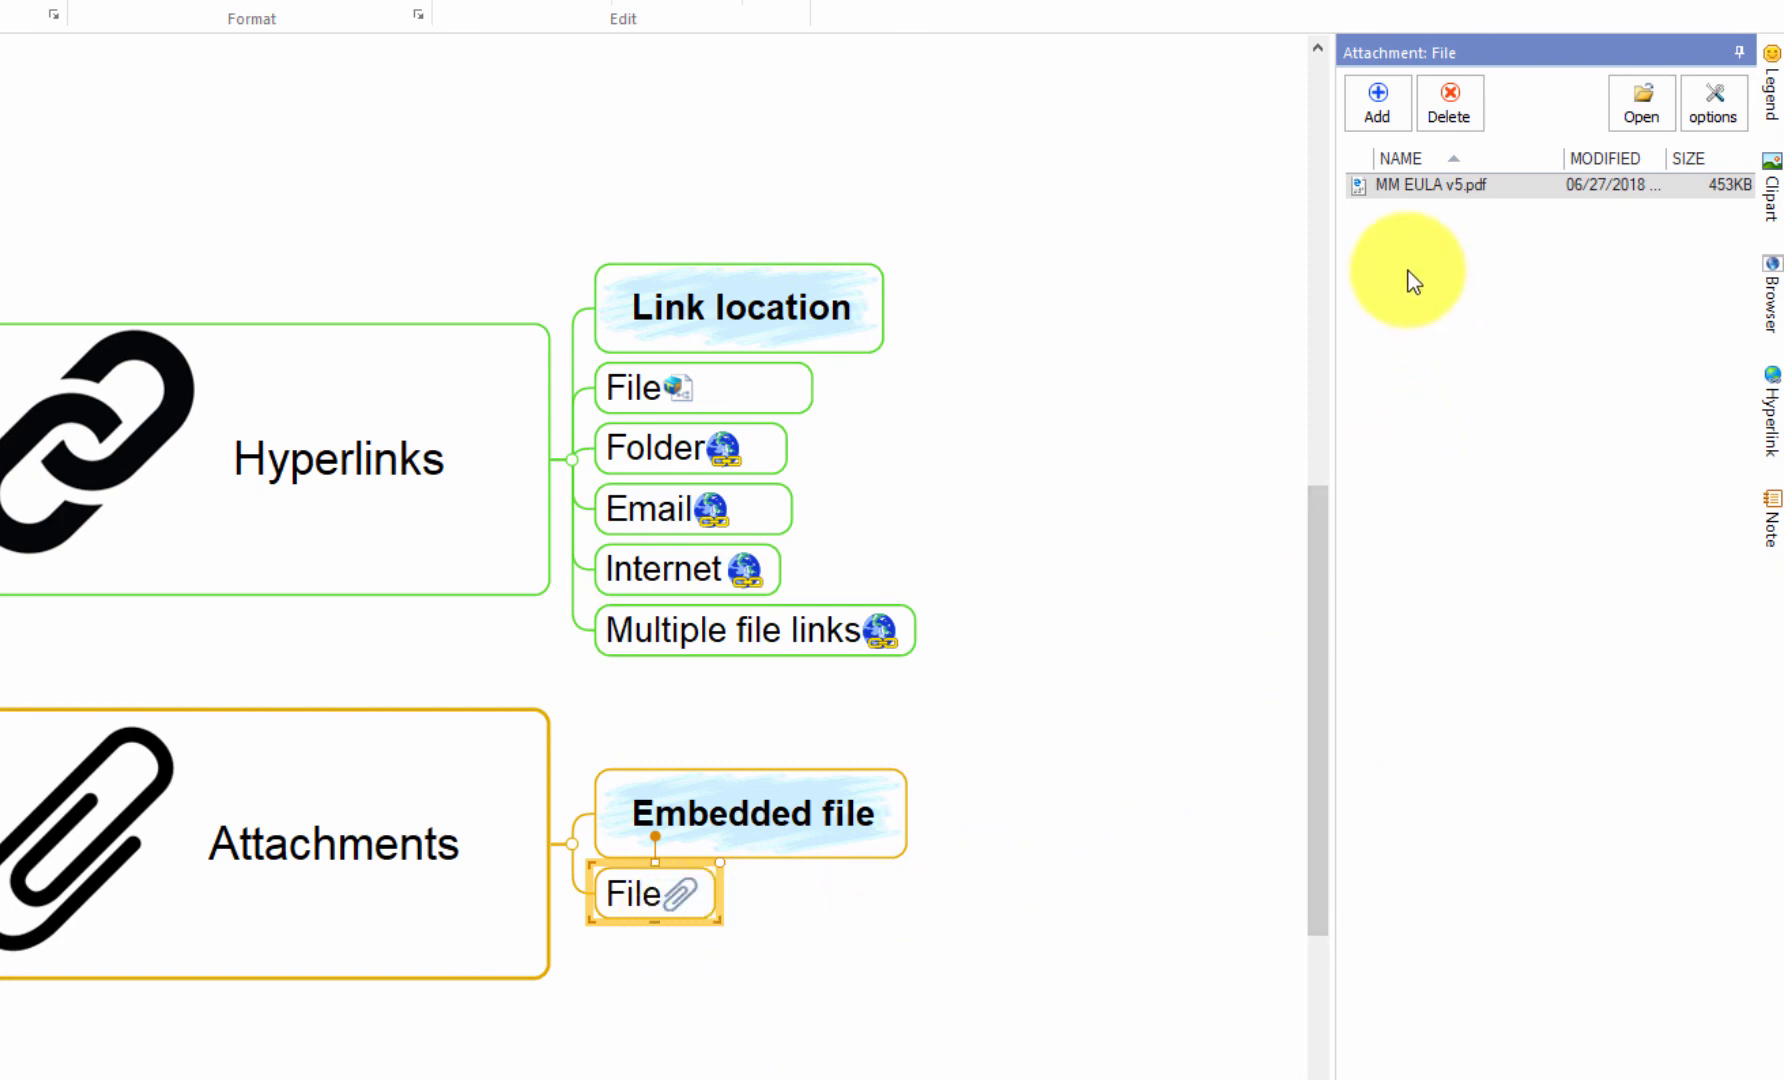